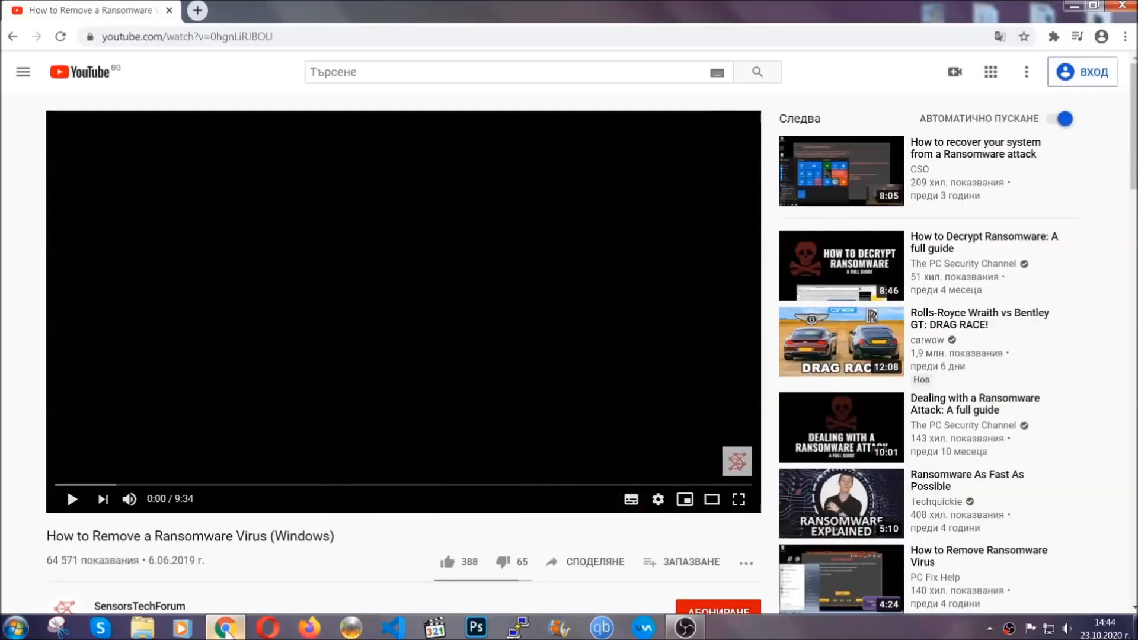
- Follow the SensorsTechForum article link and download SpyHunter-Installer.exe
{"action": "scroll", "scroll_direction": "down", "scroll_amount": 3}
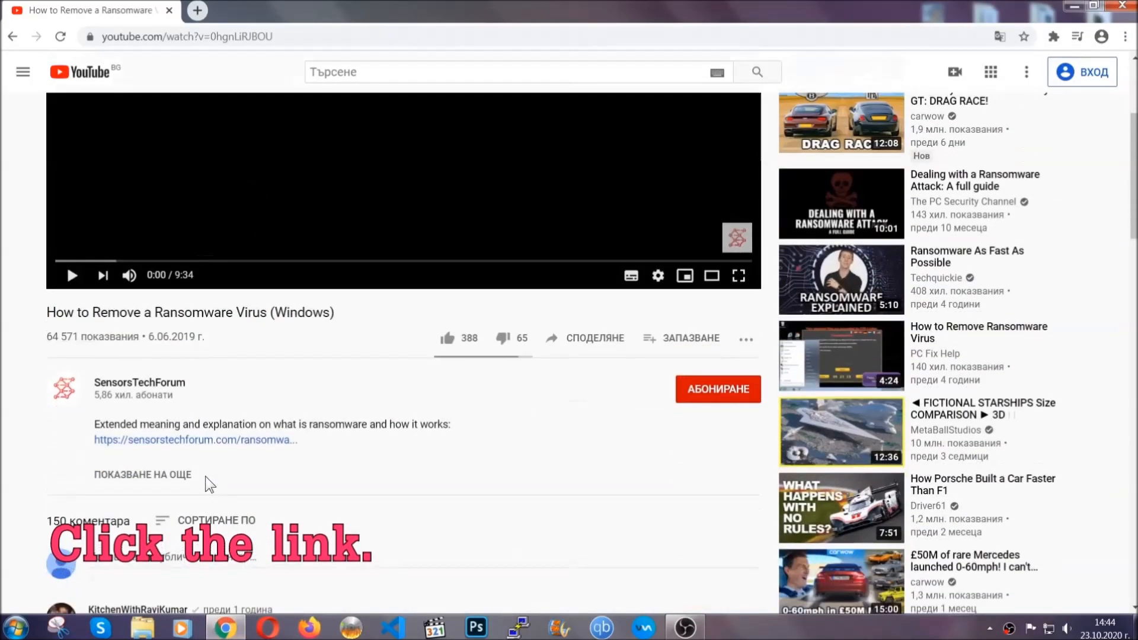
{"action": "left_click", "coordinate": [195, 440]}
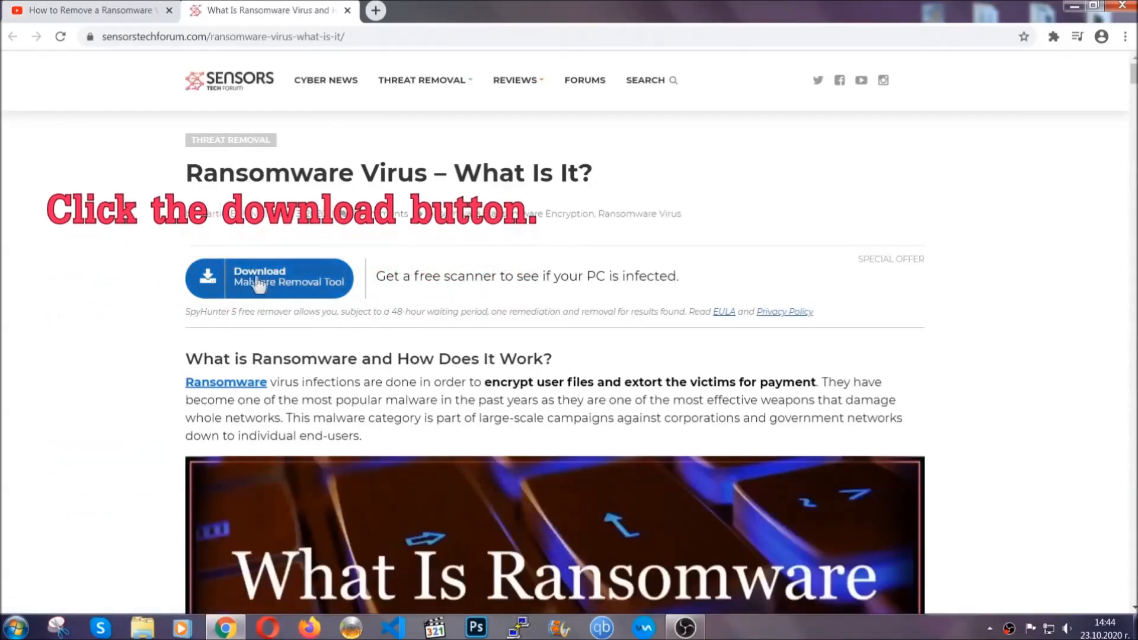
{"action": "left_click", "coordinate": [270, 277]}
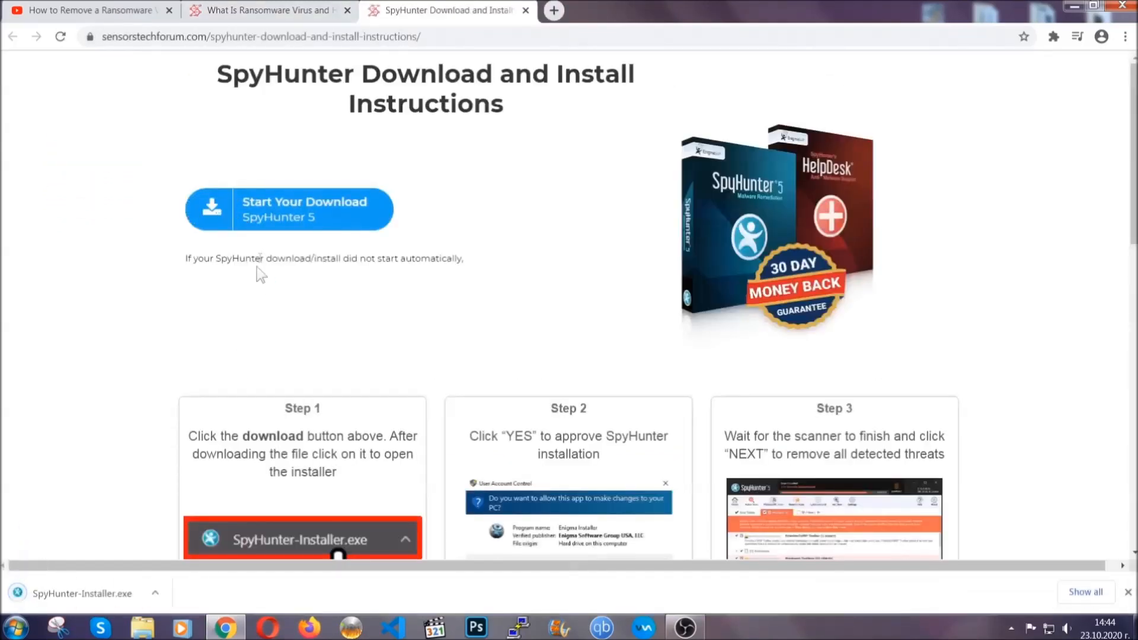
- Run the downloaded installer in English, accept the EULA and install SpyHunter 5
{"action": "left_click", "coordinate": [302, 538]}
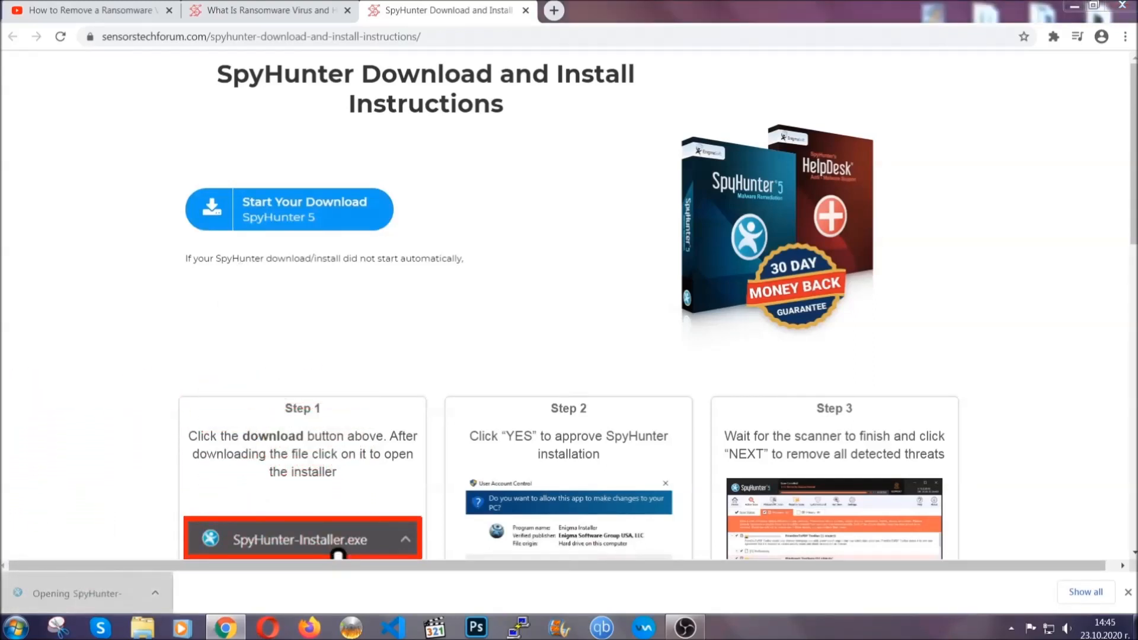
{"action": "left_click", "coordinate": [297, 540]}
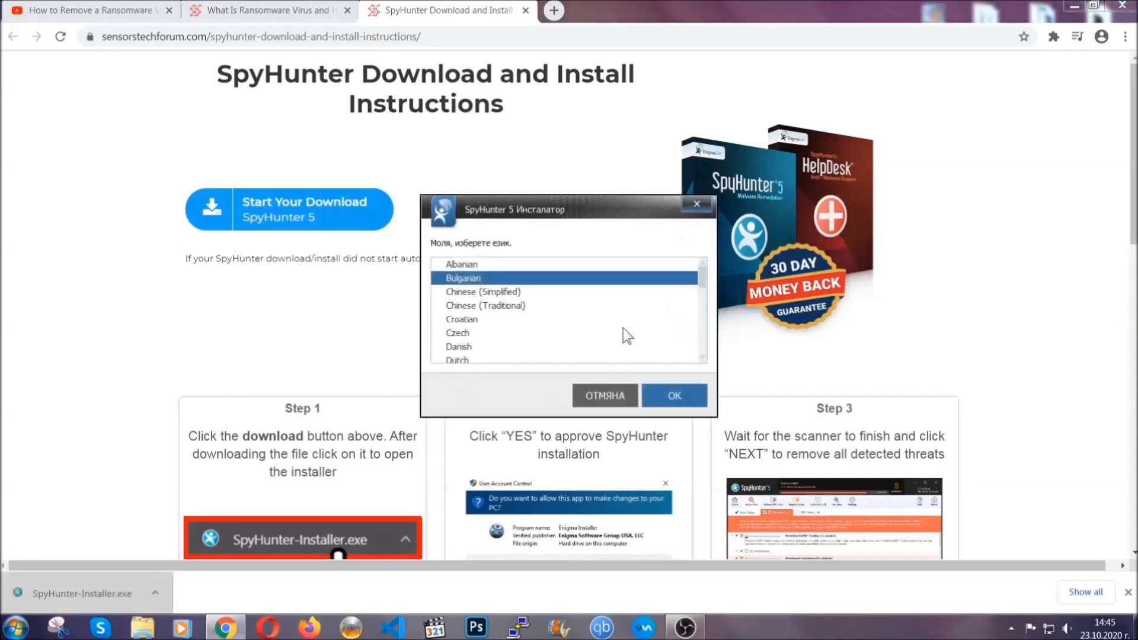
{"action": "scroll", "scroll_direction": "down", "scroll_amount": 3}
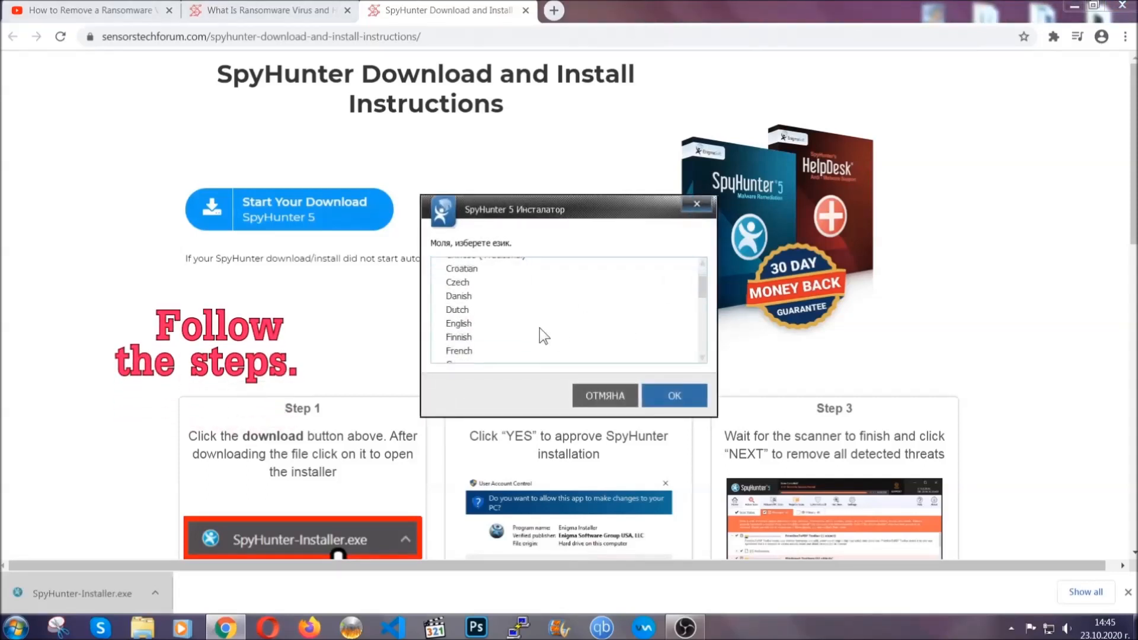
{"action": "left_click", "coordinate": [458, 323]}
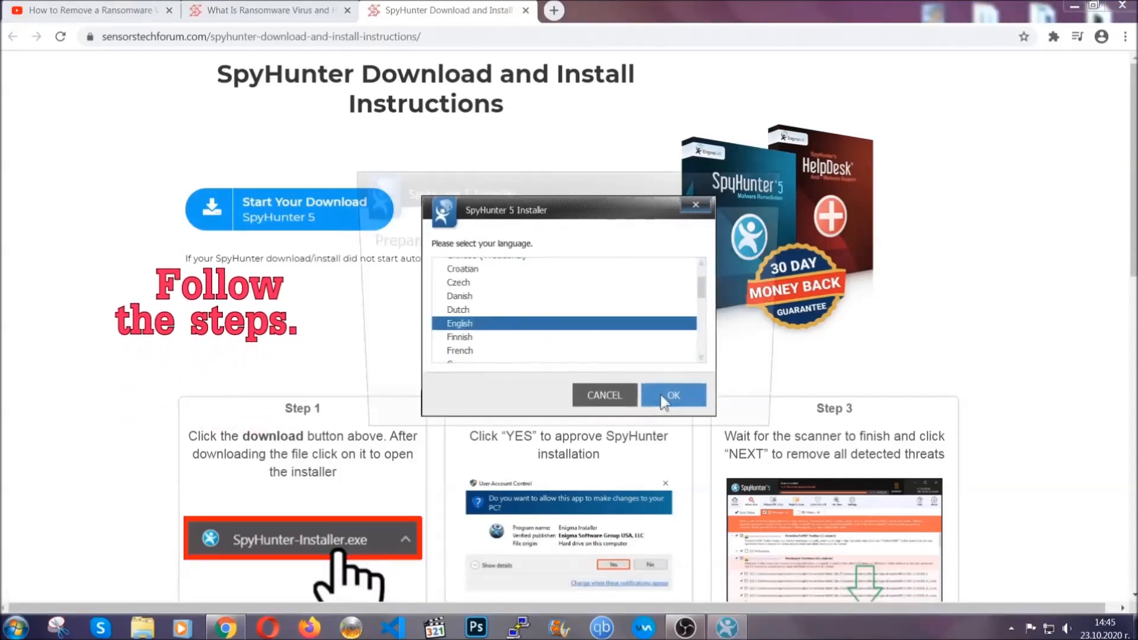
{"action": "left_click", "coordinate": [671, 395]}
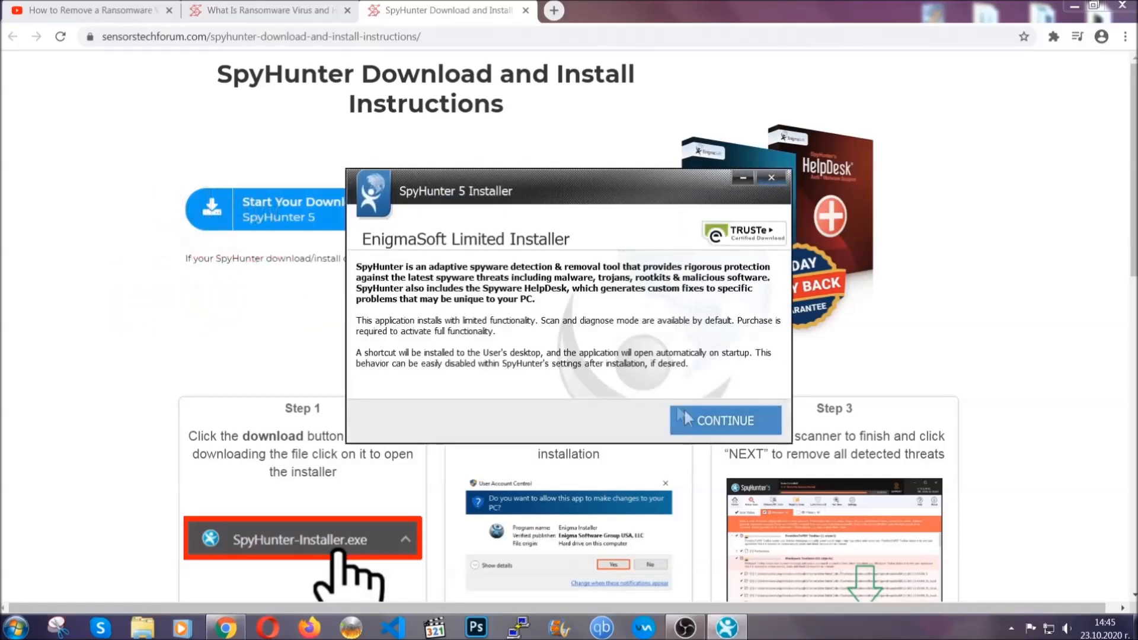
{"action": "left_click", "coordinate": [724, 420]}
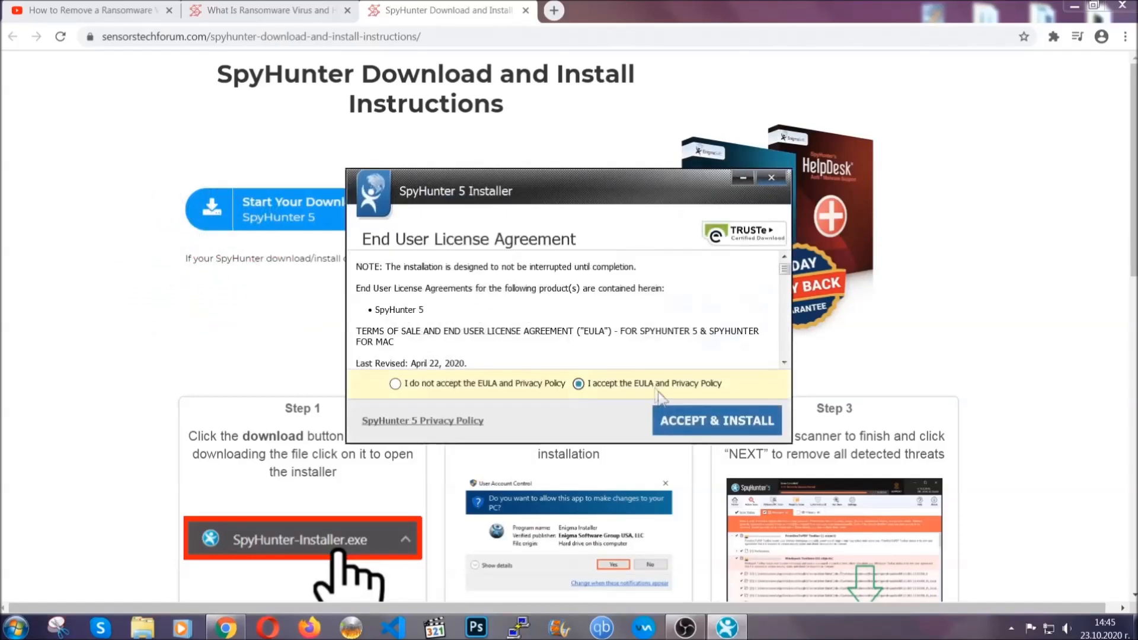
{"action": "left_click", "coordinate": [716, 420]}
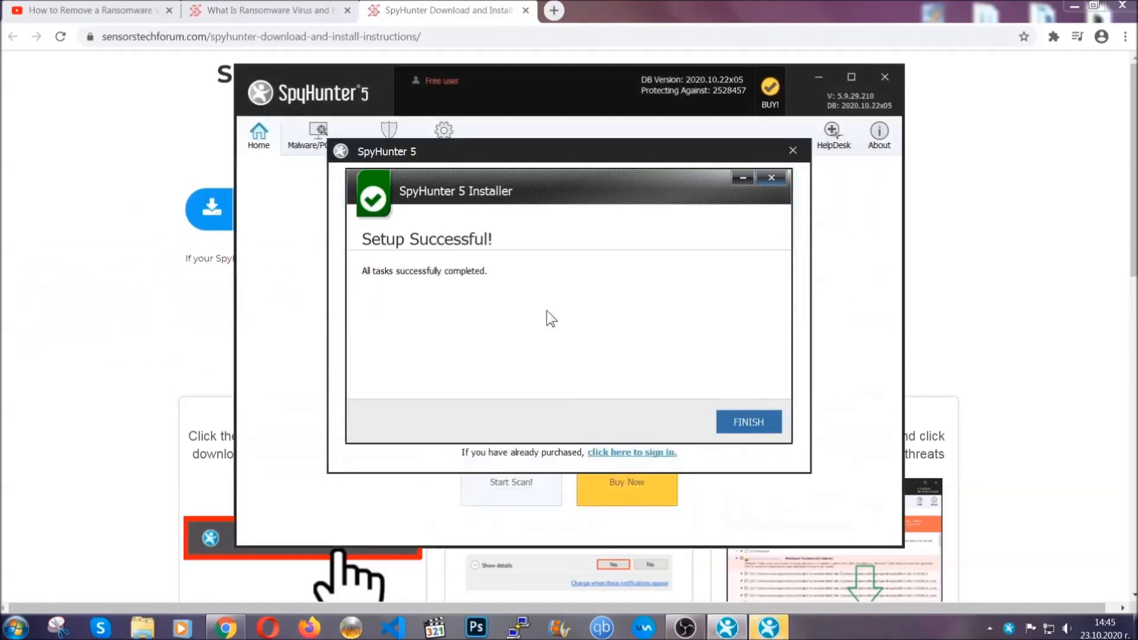
- Finish setup, mark the detected PUP.Keygen.BB (Keygen.exe) and proceed to remove it
{"action": "left_click", "coordinate": [748, 422]}
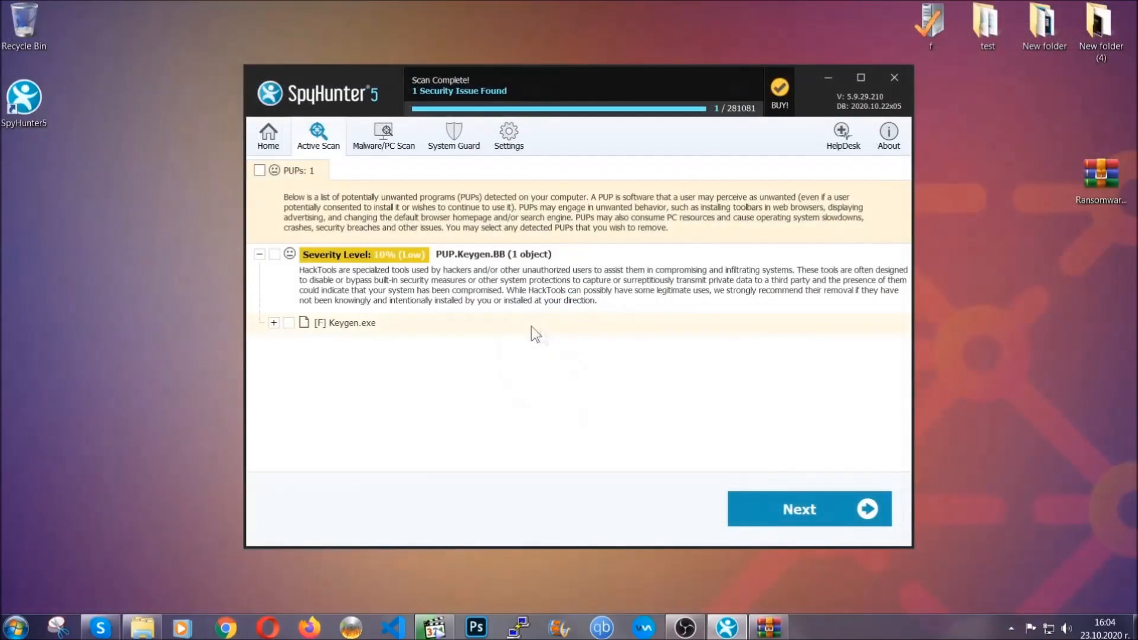
{"action": "left_click", "coordinate": [259, 170]}
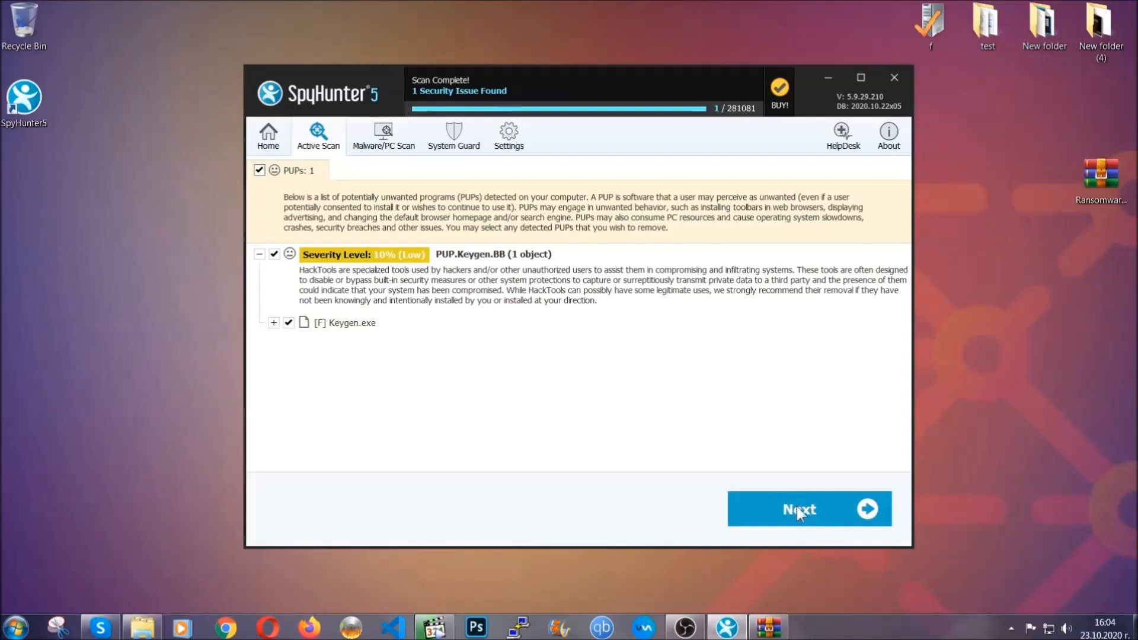
{"action": "left_click", "coordinate": [798, 509]}
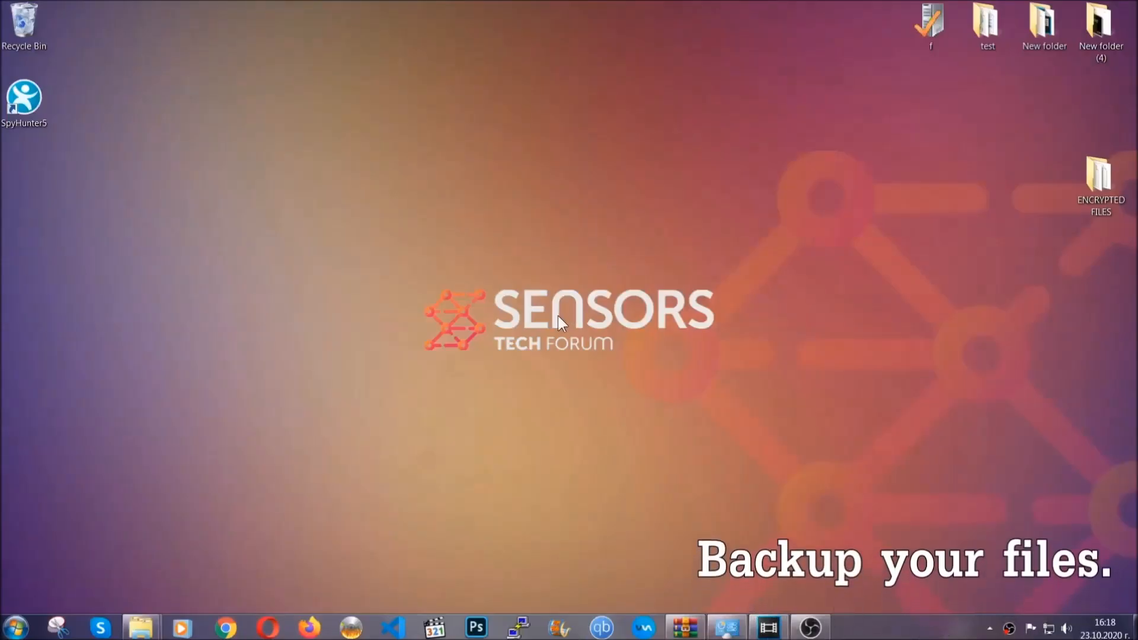
- Copy the six encrypted .efji files from the ENCRYPTED FILES folder
{"action": "left_click", "coordinate": [1101, 174]}
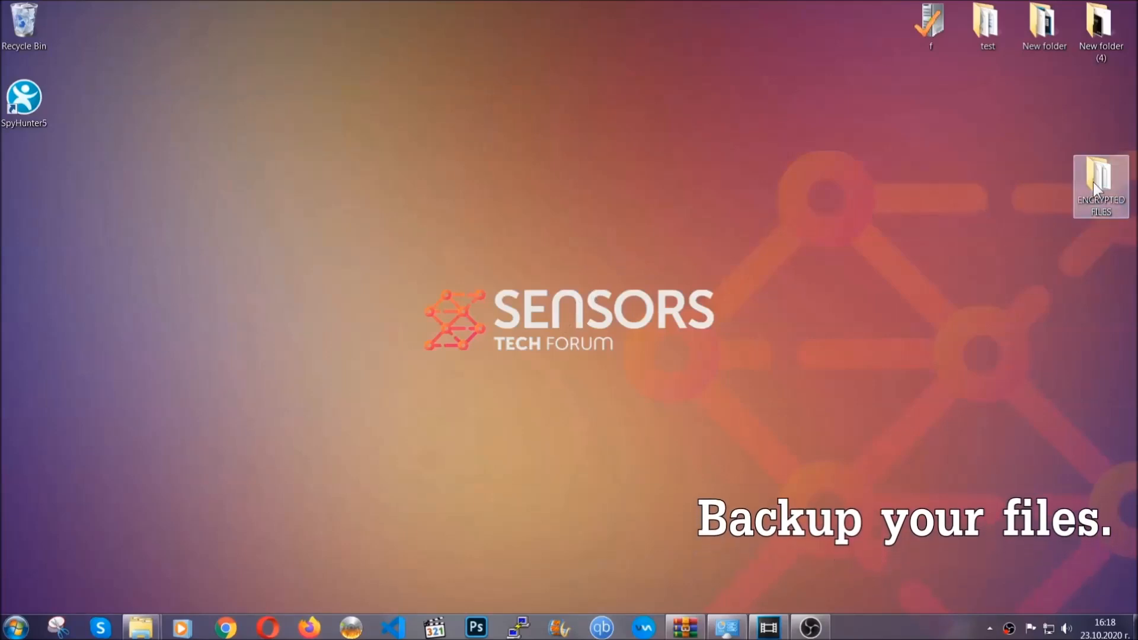
{"action": "double_click", "coordinate": [1101, 185]}
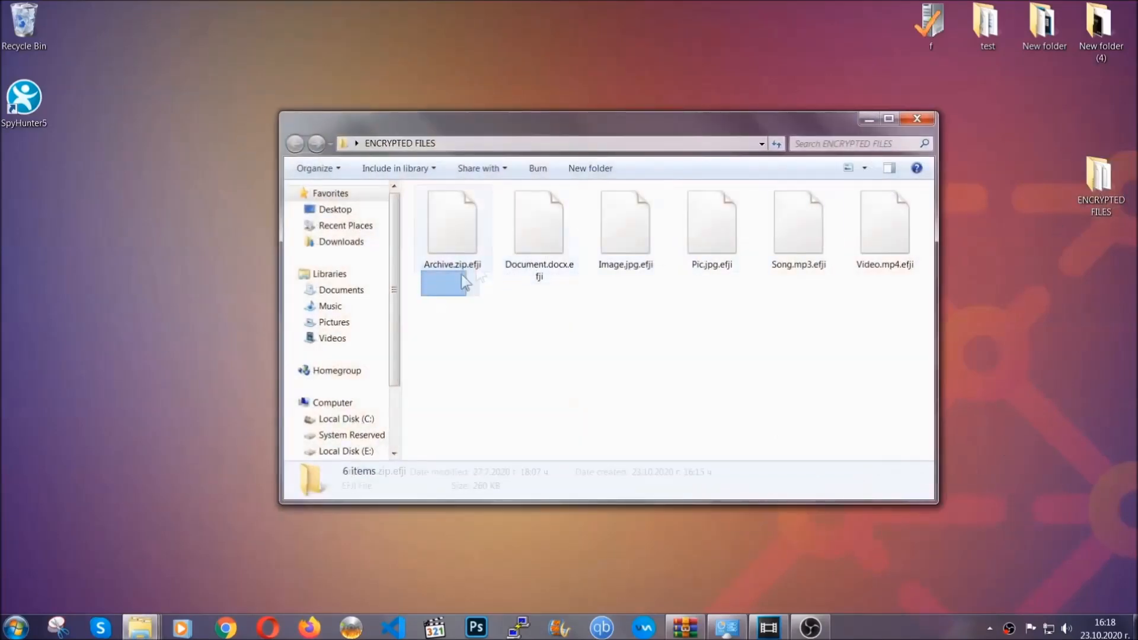
{"action": "right_click", "coordinate": [879, 222]}
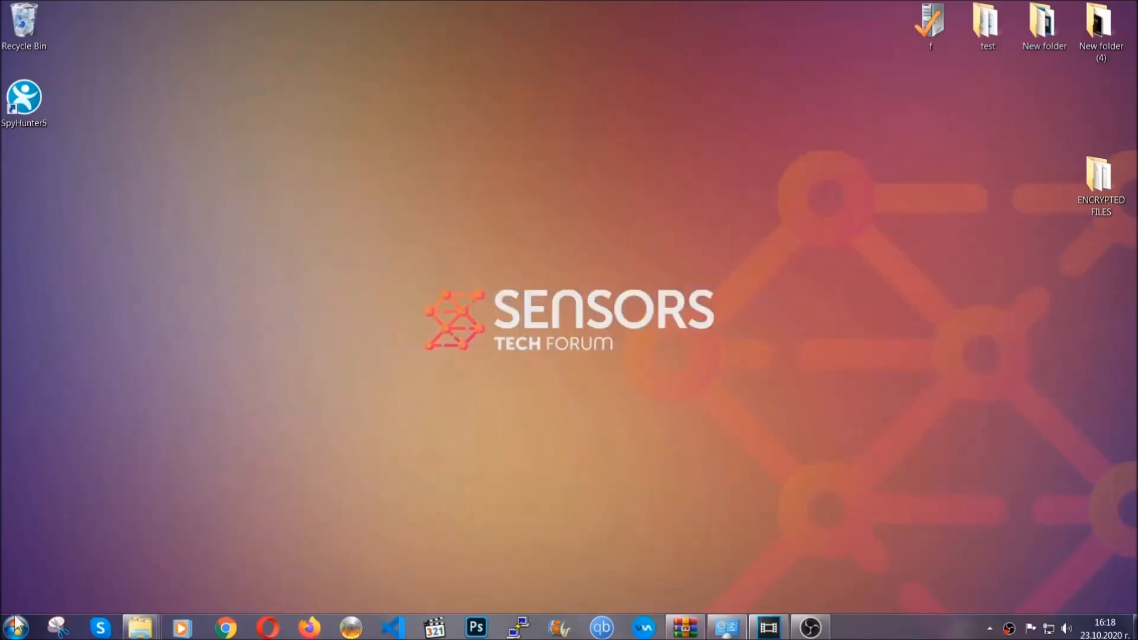
{"action": "mouse_move", "coordinate": [220, 450]}
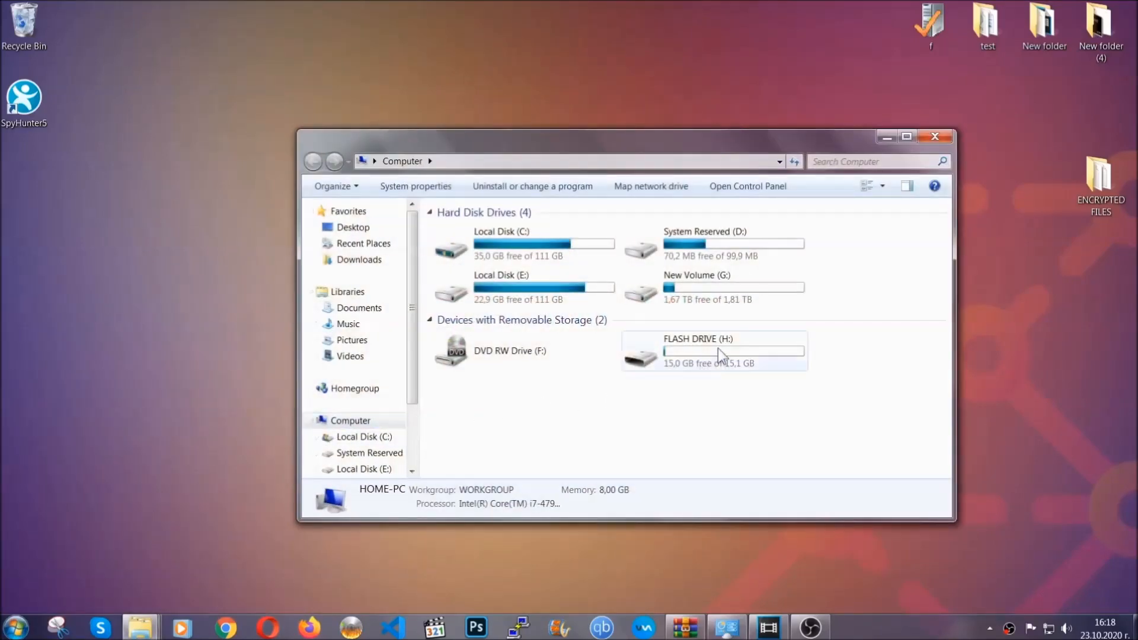
- Paste the copied files onto FLASH DRIVE (H:) and close the window
{"action": "double_click", "coordinate": [714, 351]}
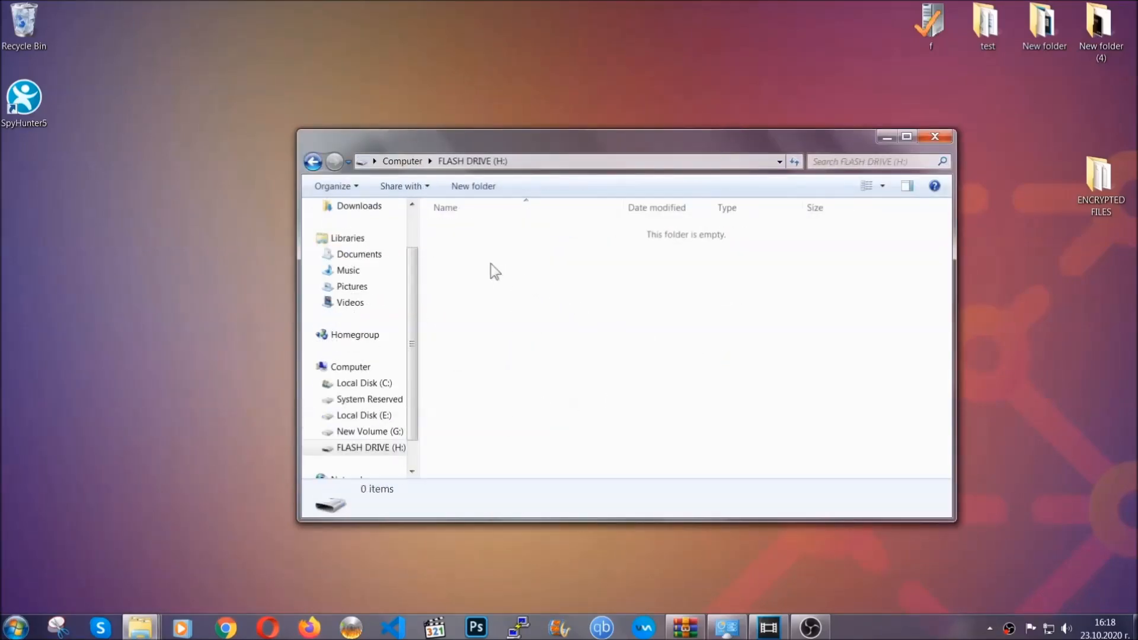
{"action": "right_click", "coordinate": [494, 270]}
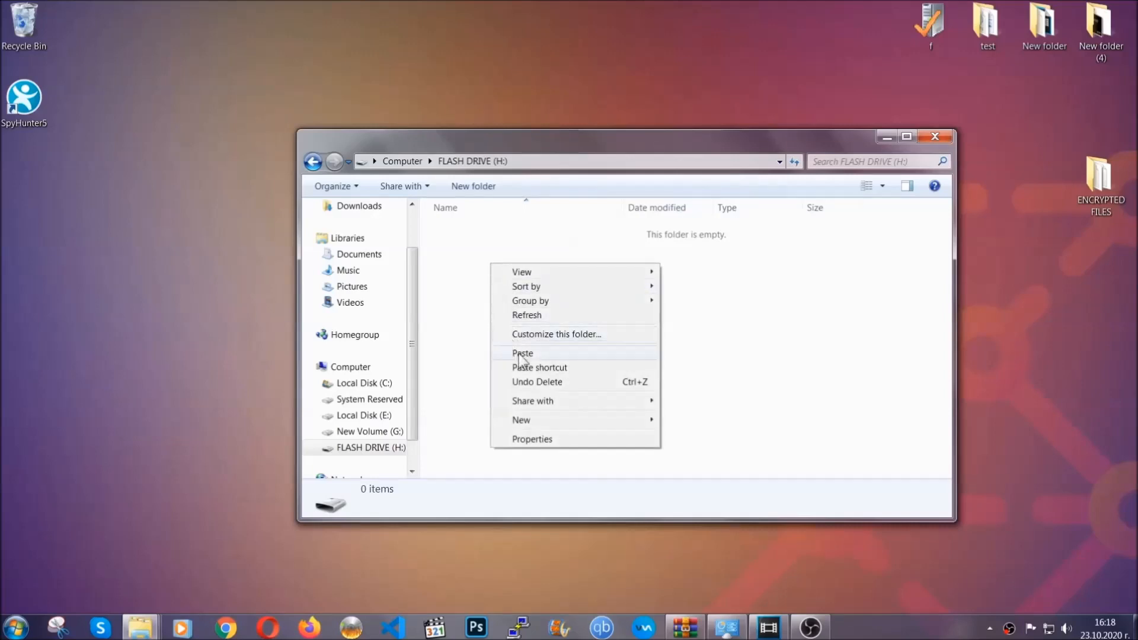
{"action": "left_click", "coordinate": [522, 354]}
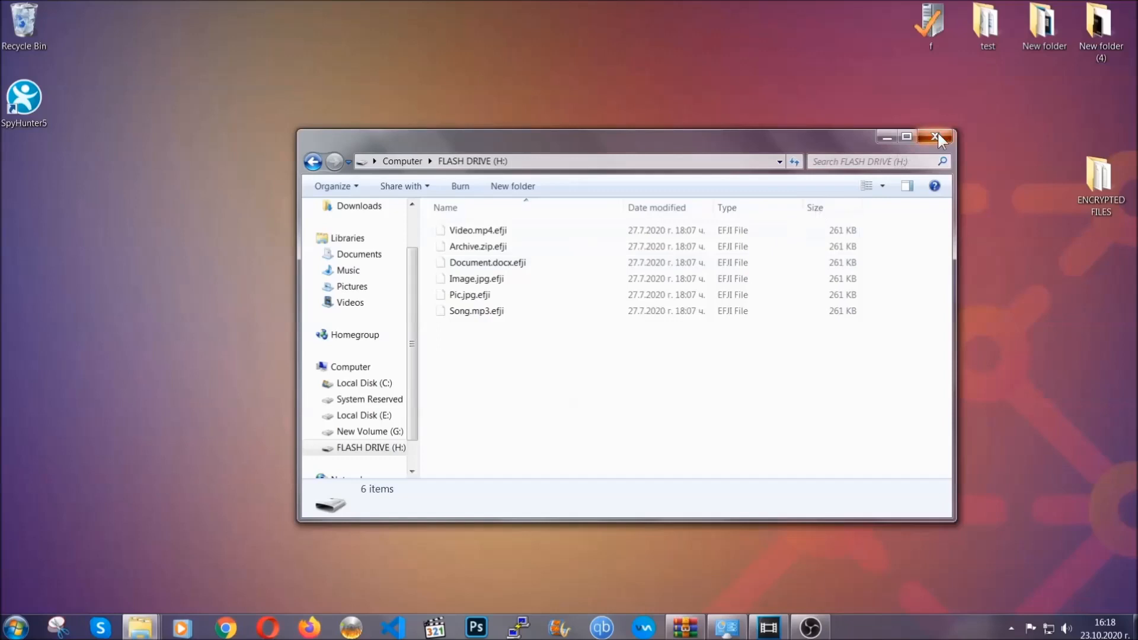
{"action": "left_click", "coordinate": [937, 137]}
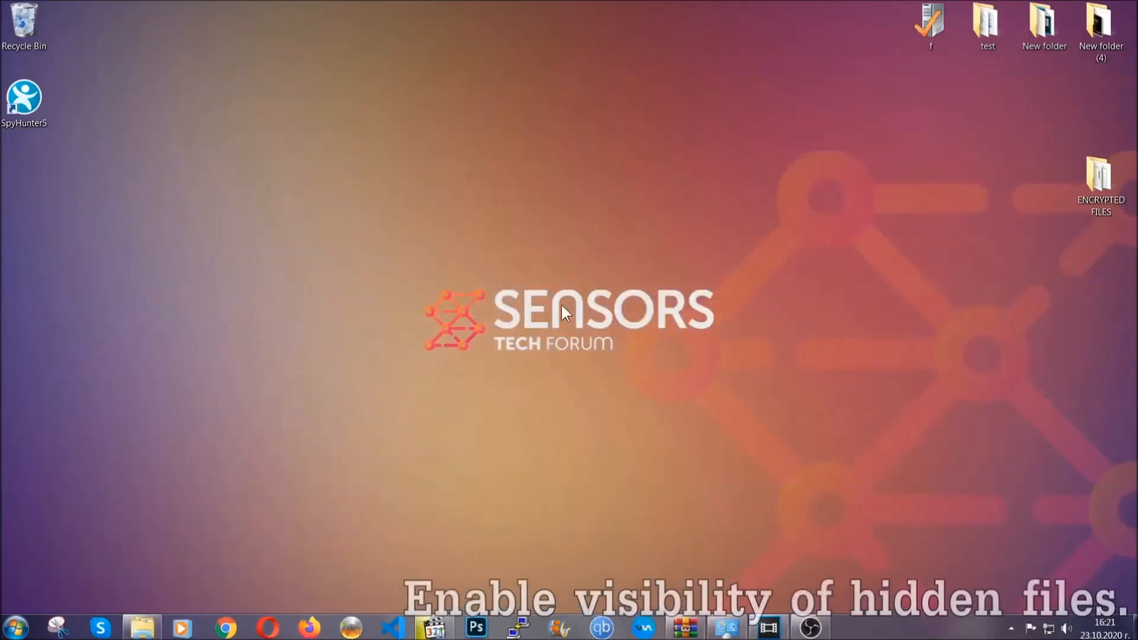
{"action": "mouse_move", "coordinate": [79, 562]}
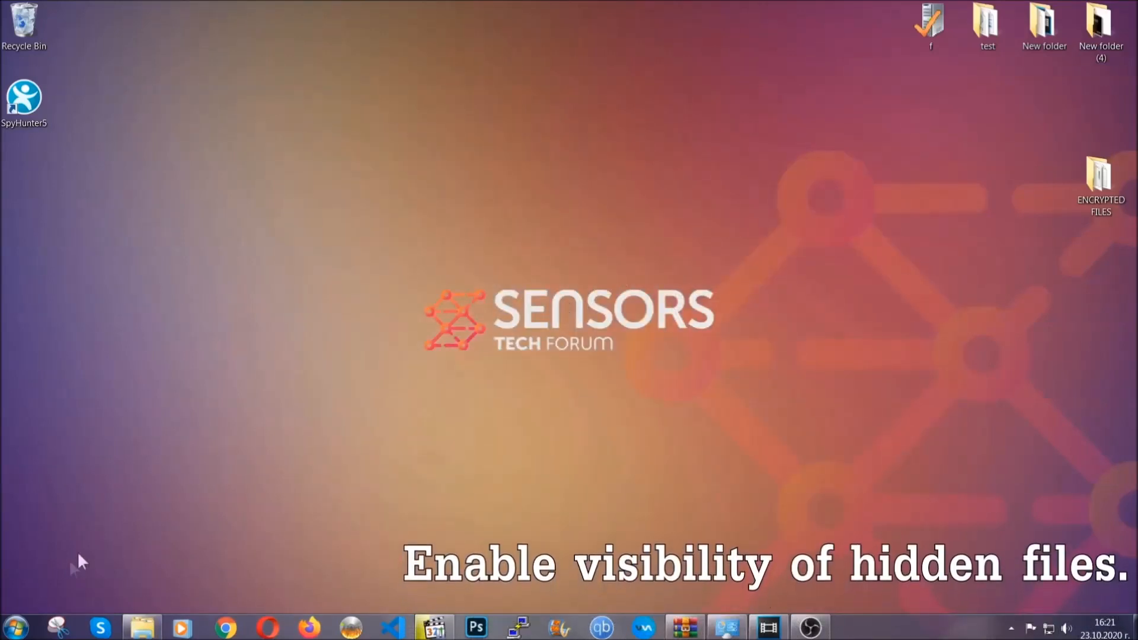
- Enable 'Show hidden files, folders, and drives' in Folder Options and apply it
{"action": "left_click", "coordinate": [14, 627]}
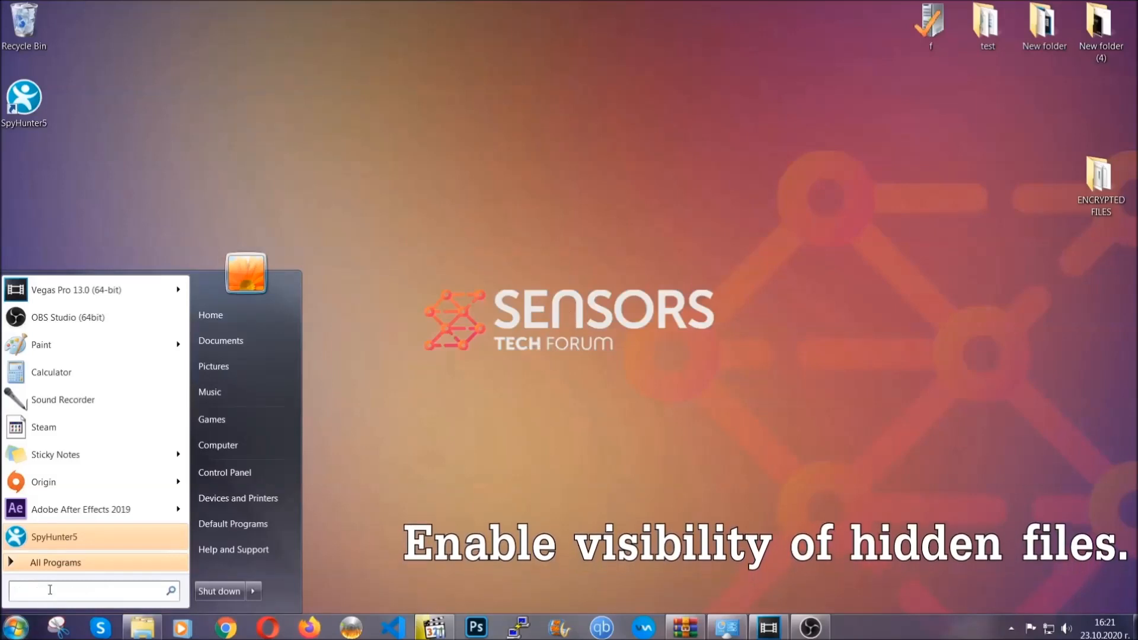
{"action": "type", "text": "s"}
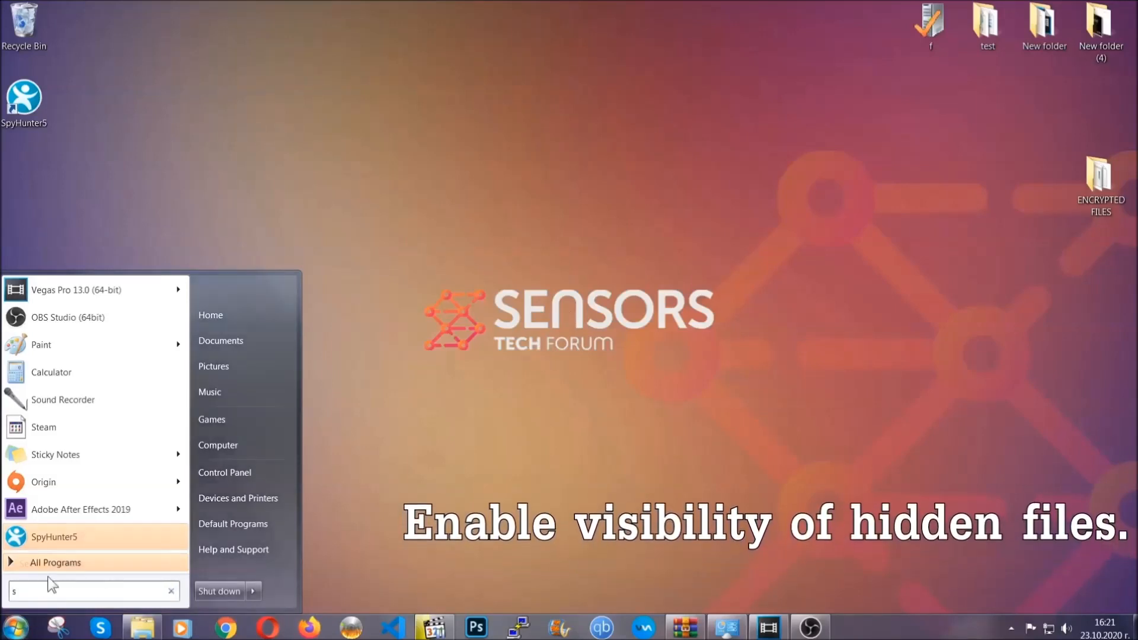
{"action": "type", "text": "how hidden files and folders"}
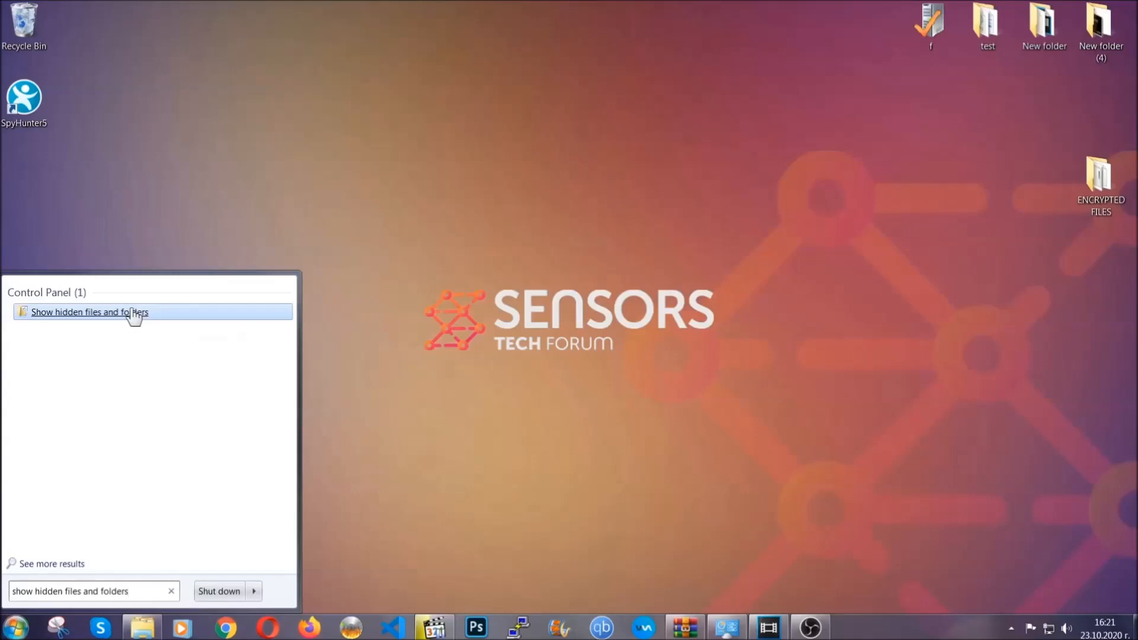
{"action": "left_click", "coordinate": [89, 312]}
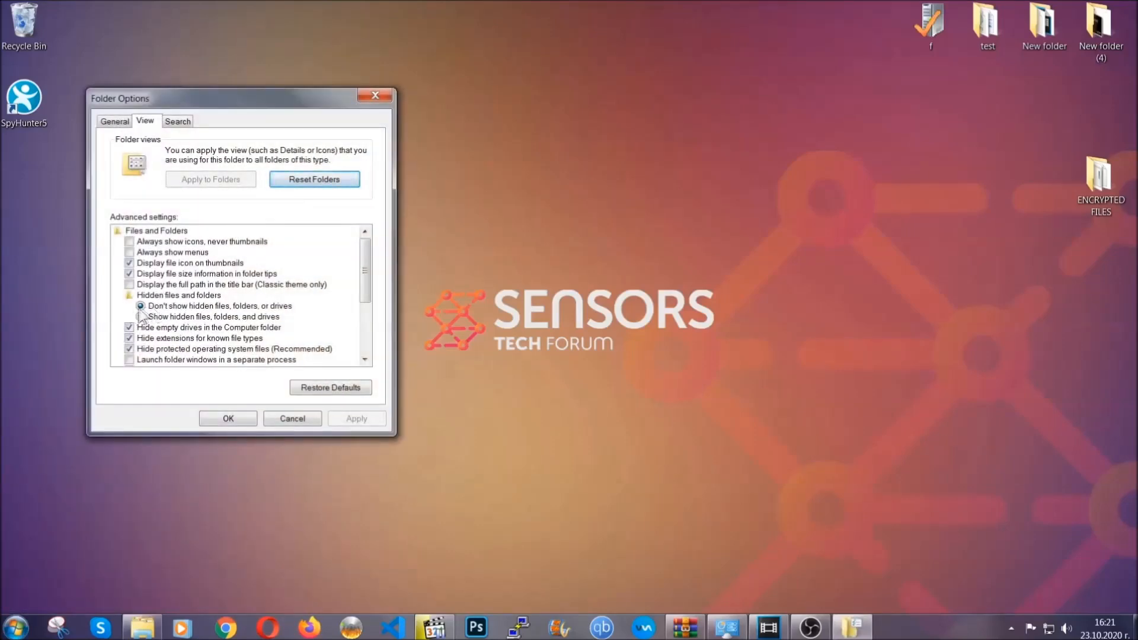
{"action": "left_click", "coordinate": [141, 317]}
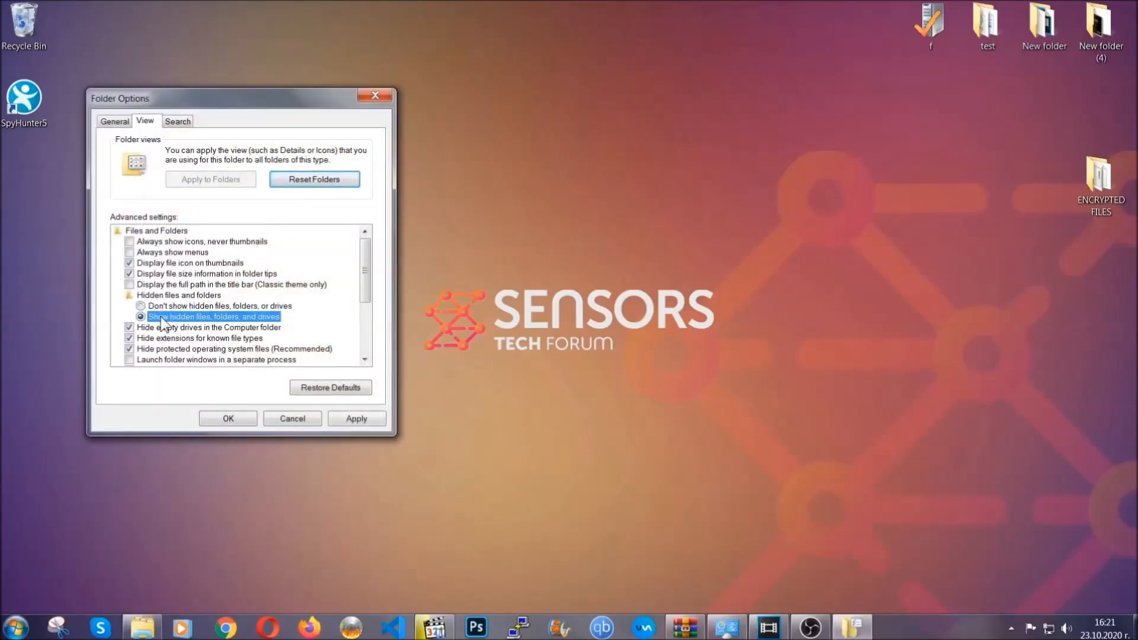
{"action": "left_click", "coordinate": [357, 419]}
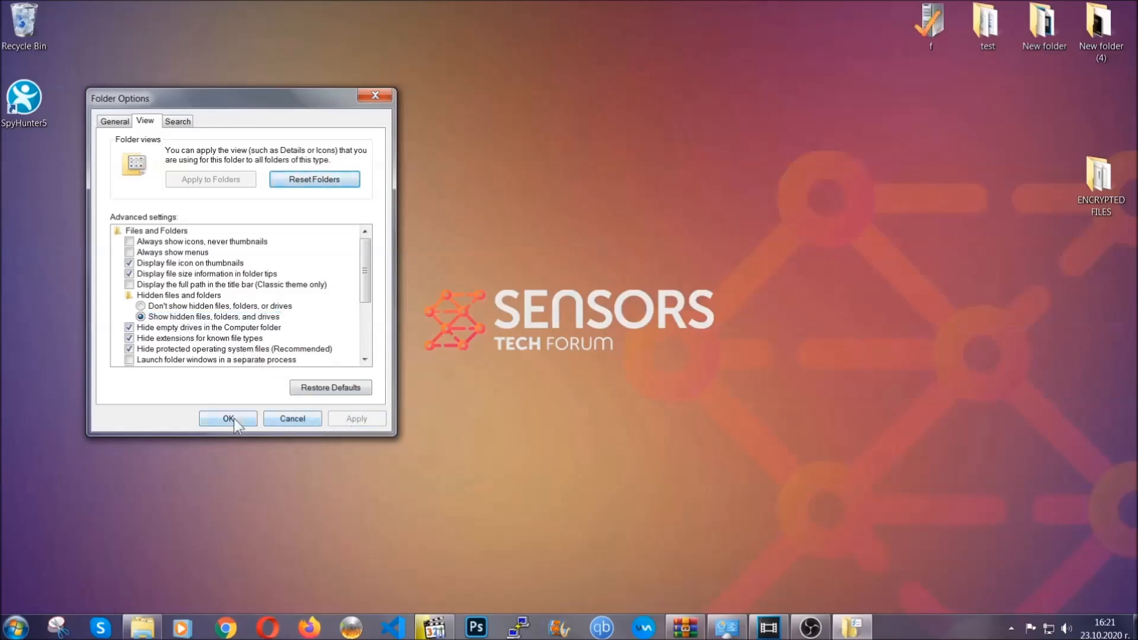
{"action": "left_click", "coordinate": [228, 419]}
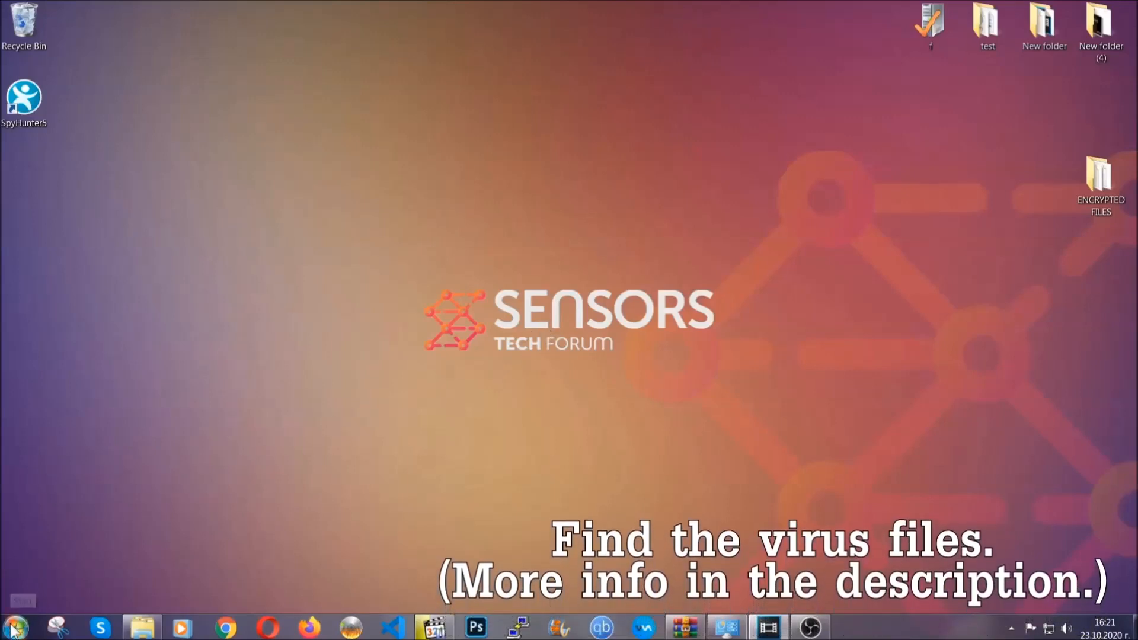
- Search the whole computer from Computer for the EXAMPLE VIRUS NAME executable
{"action": "left_click", "coordinate": [13, 626]}
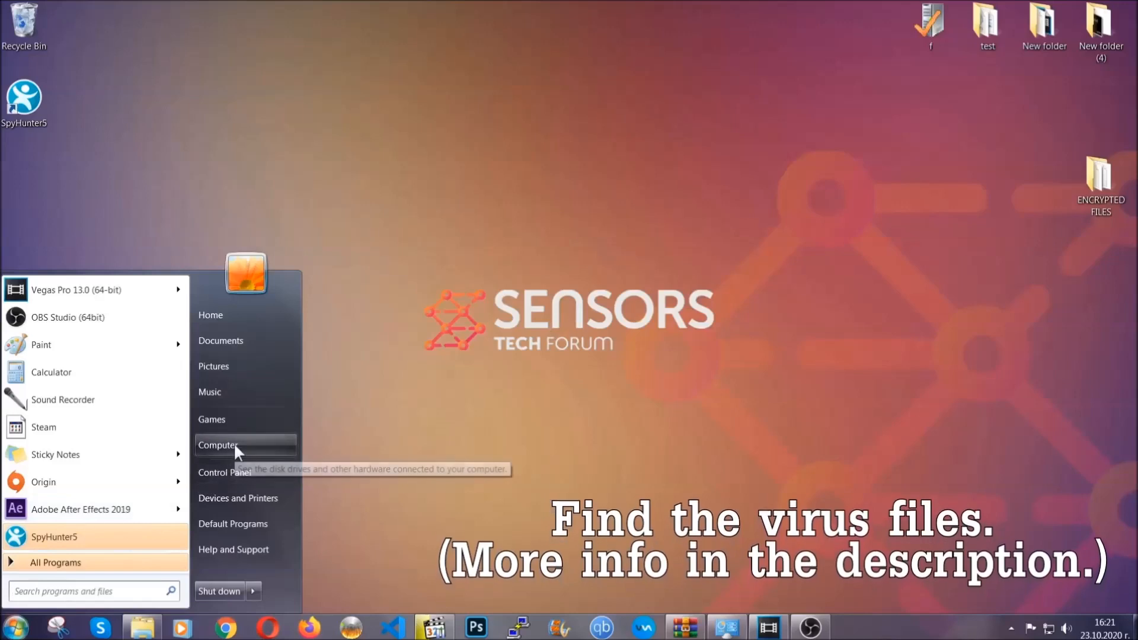
{"action": "left_click", "coordinate": [220, 444]}
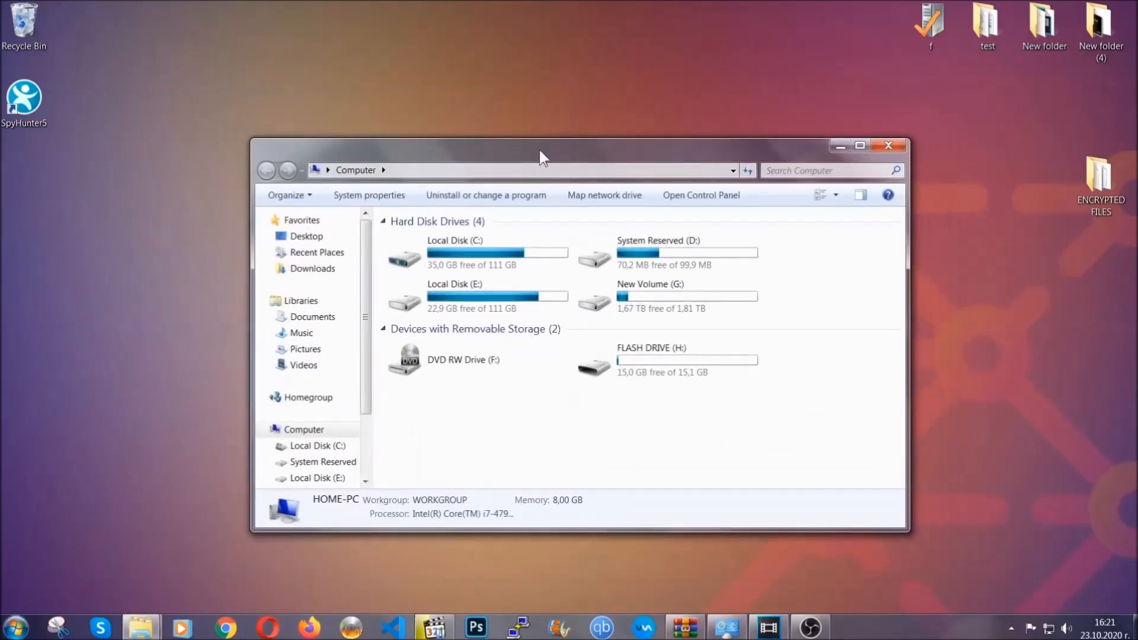
{"action": "left_click", "coordinate": [828, 170]}
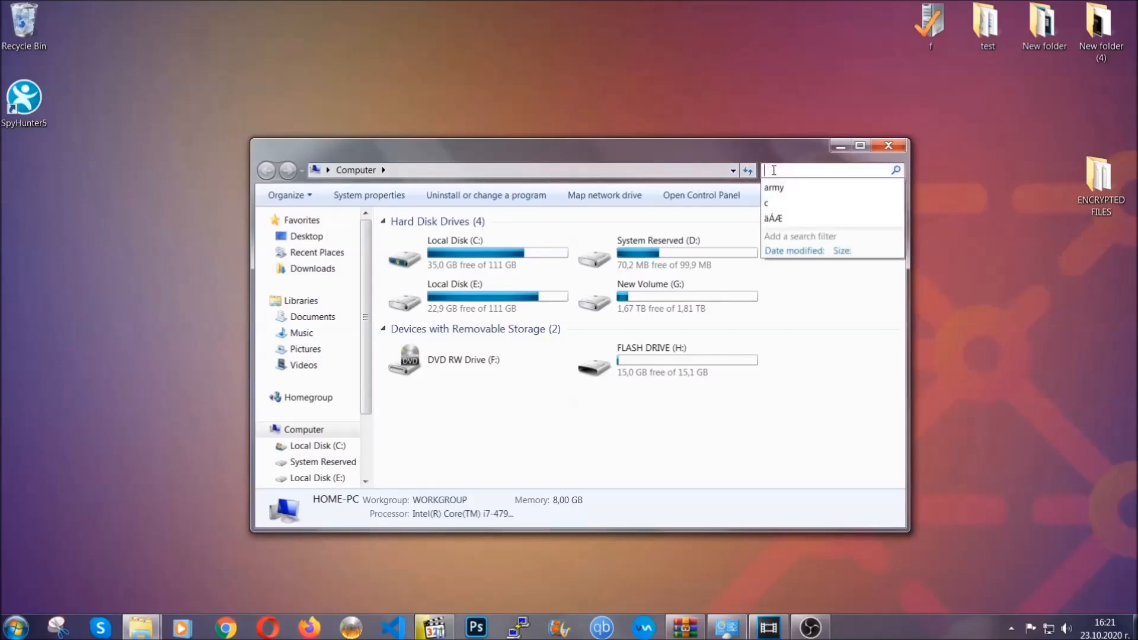
{"action": "type", "text": "fileextension:exe Example Vir"}
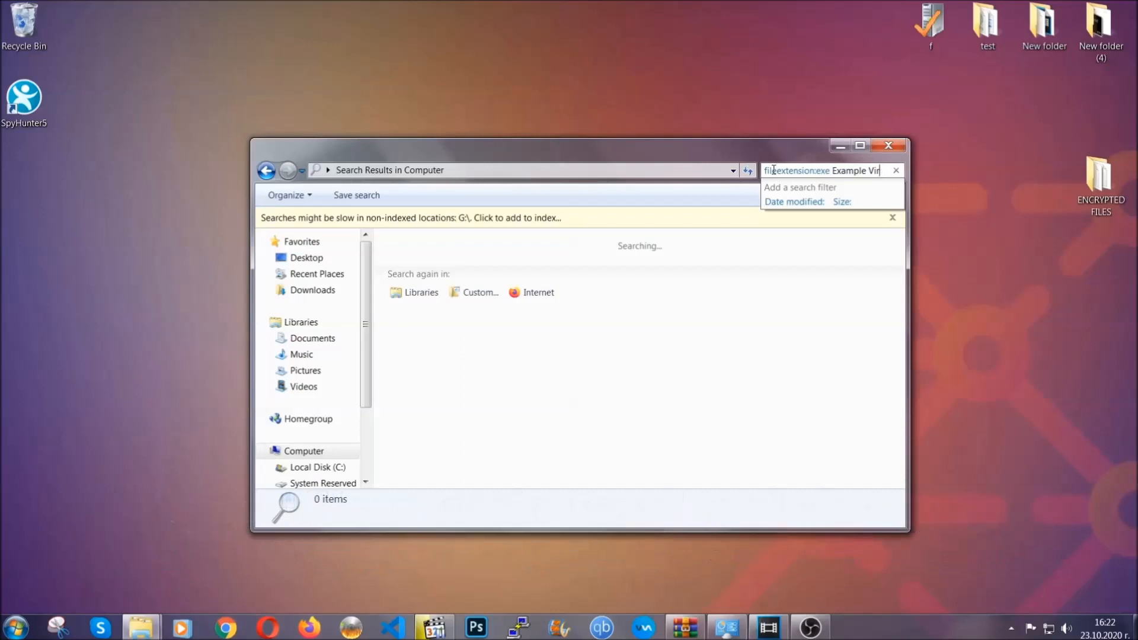
{"action": "type", "text": "Name"}
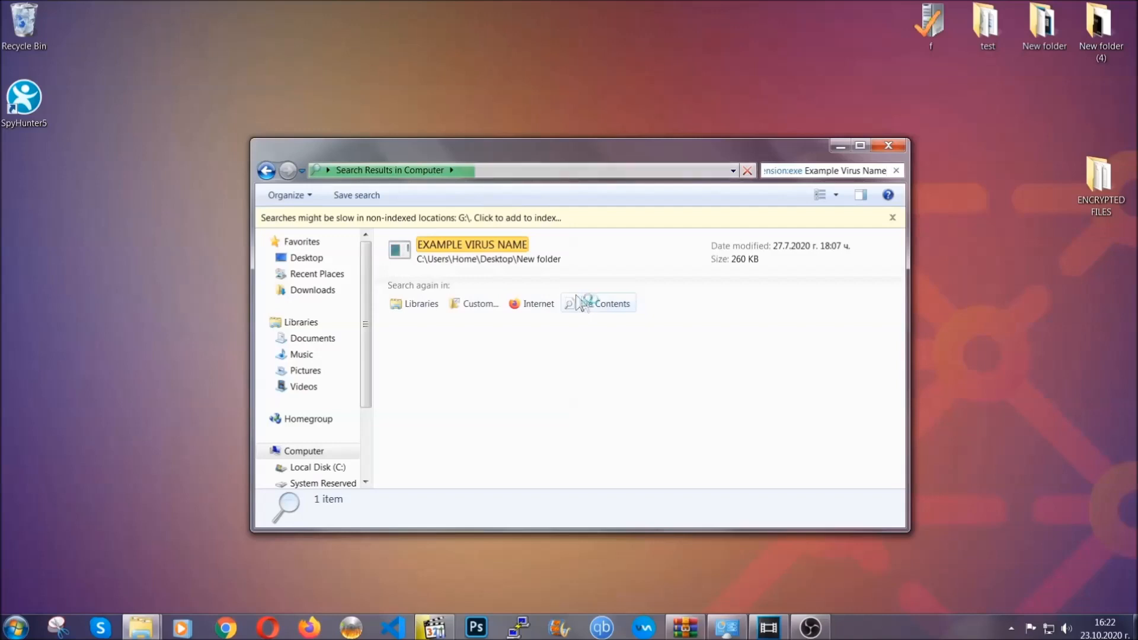
- Delete the found EXAMPLE VIRUS NAME file to the Recycle Bin
{"action": "left_click", "coordinate": [472, 250]}
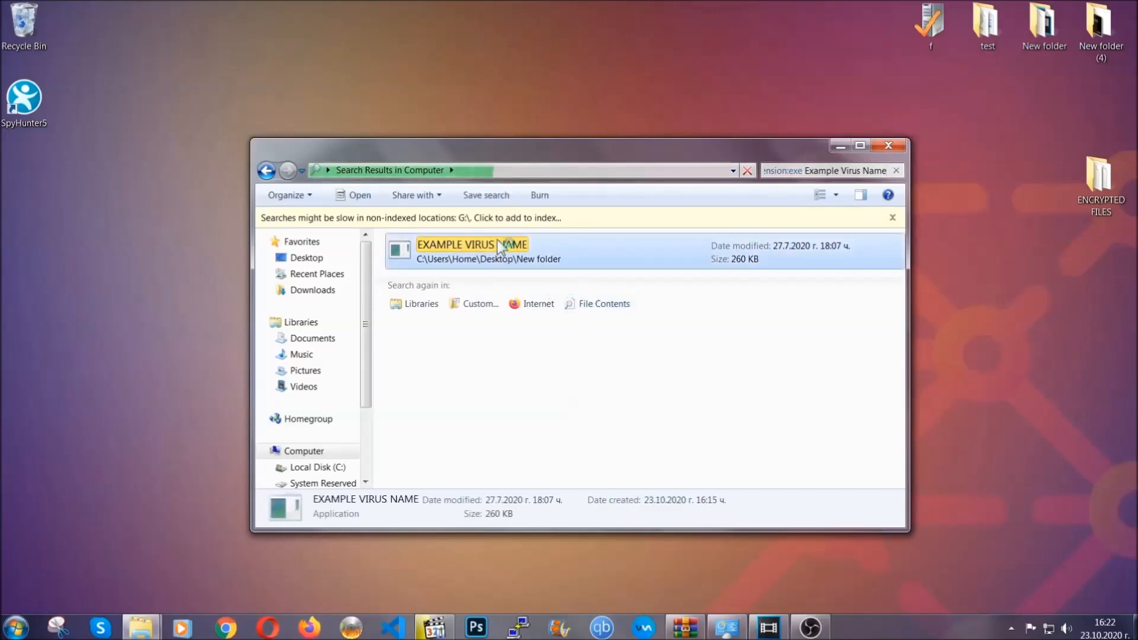
{"action": "right_click", "coordinate": [472, 250]}
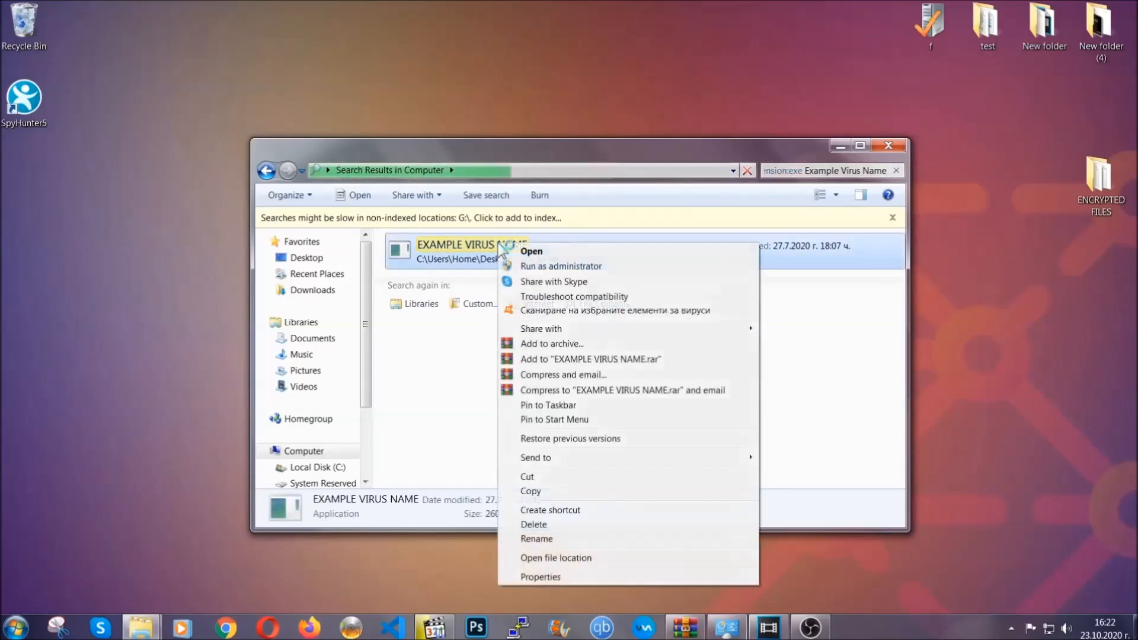
{"action": "mouse_move", "coordinate": [535, 525]}
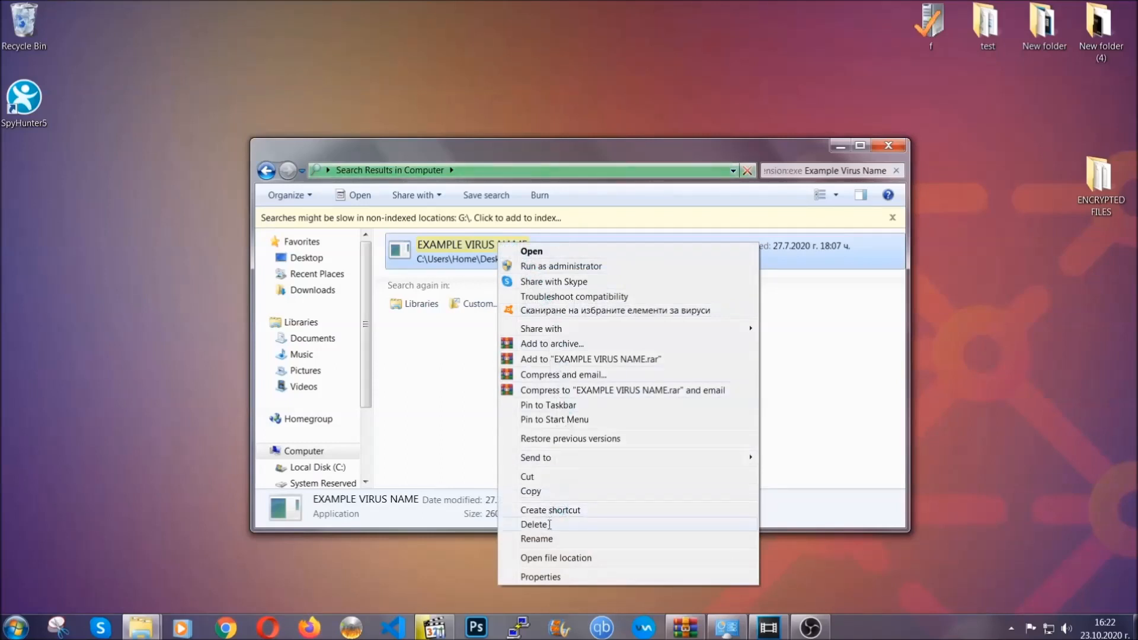
{"action": "left_click", "coordinate": [535, 524]}
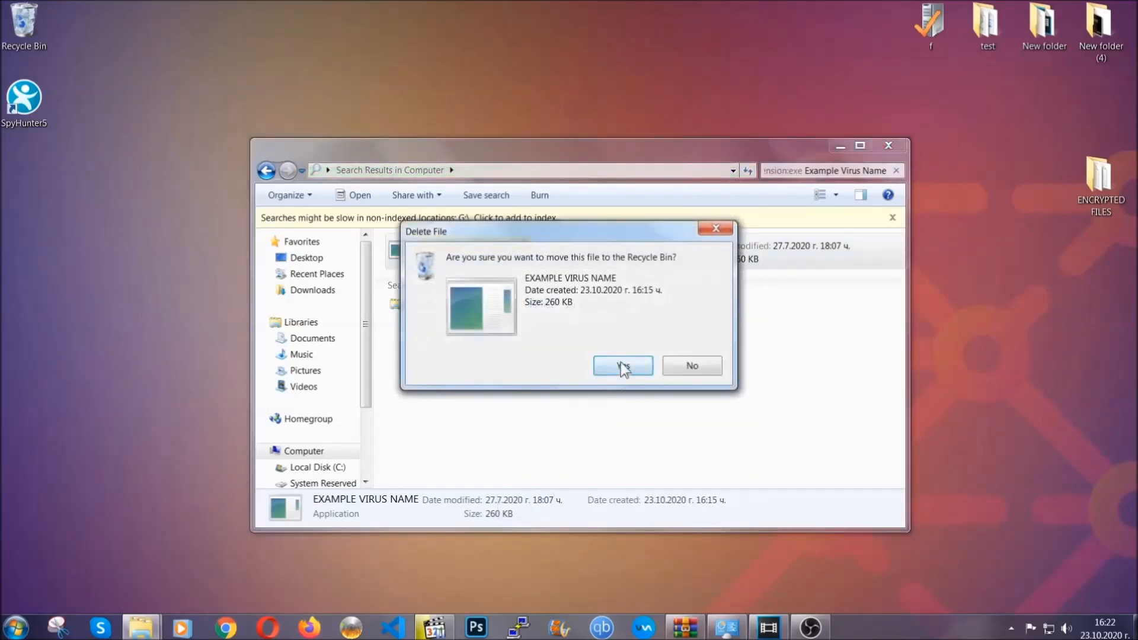
{"action": "left_click", "coordinate": [622, 365]}
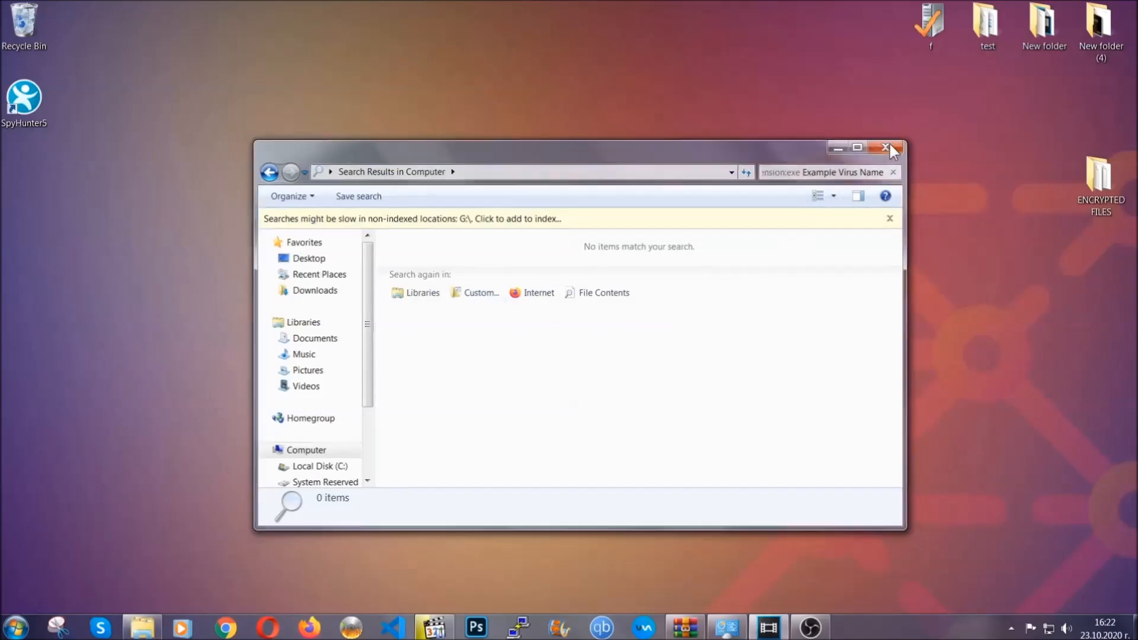
- Close the search window and launch REGEDIT from the Run dialog
{"action": "left_click", "coordinate": [889, 147]}
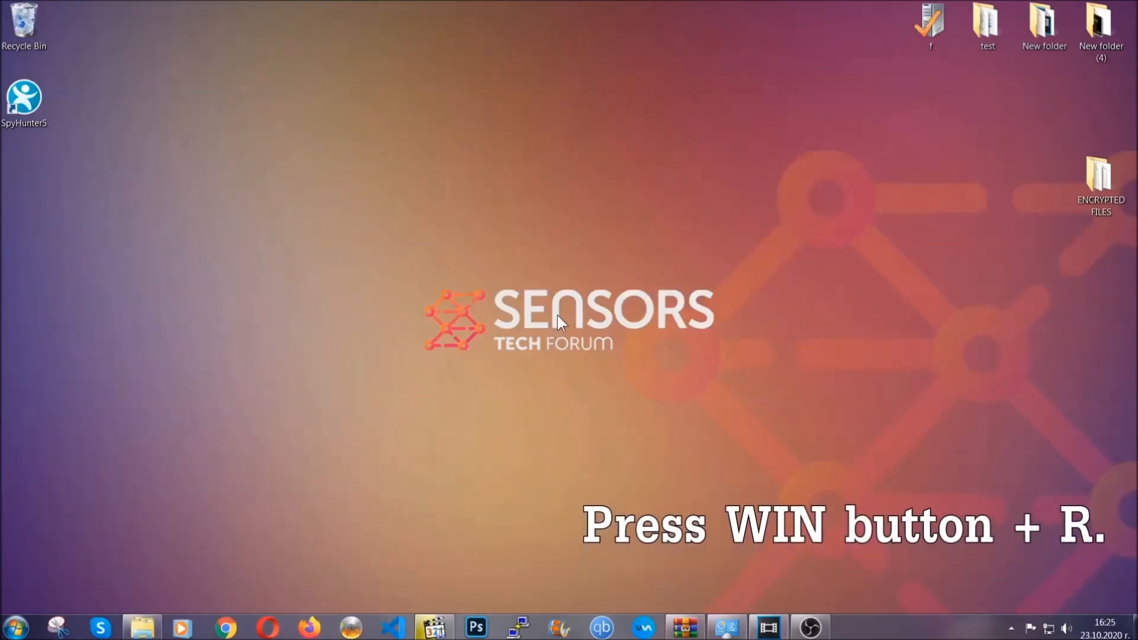
{"action": "key", "text": "Win+r"}
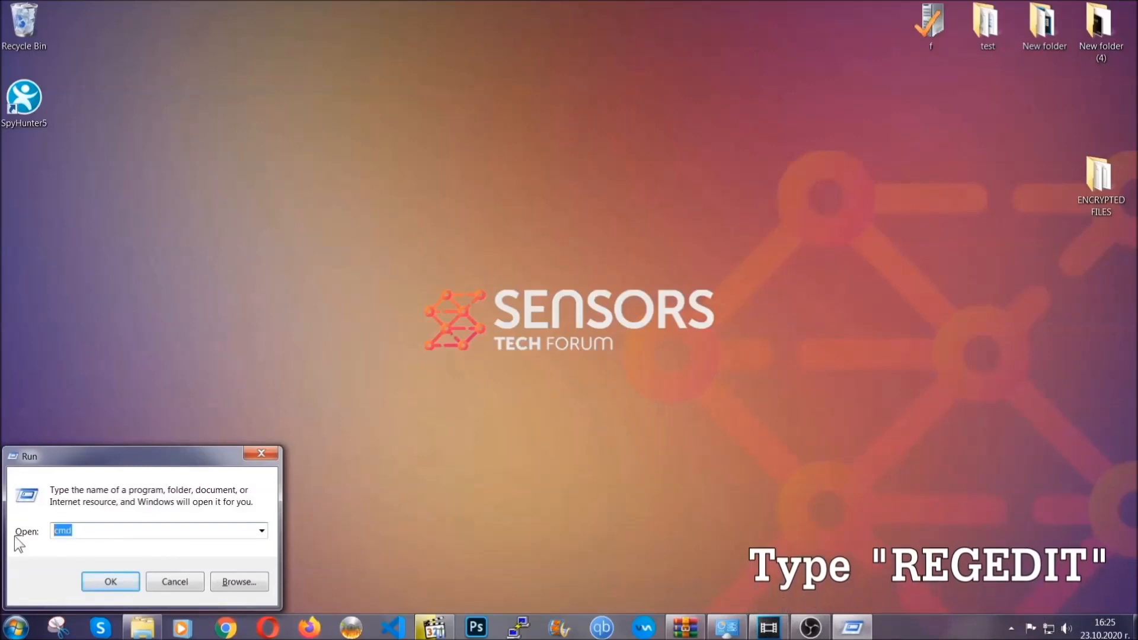
{"action": "type", "text": "REGEDIT"}
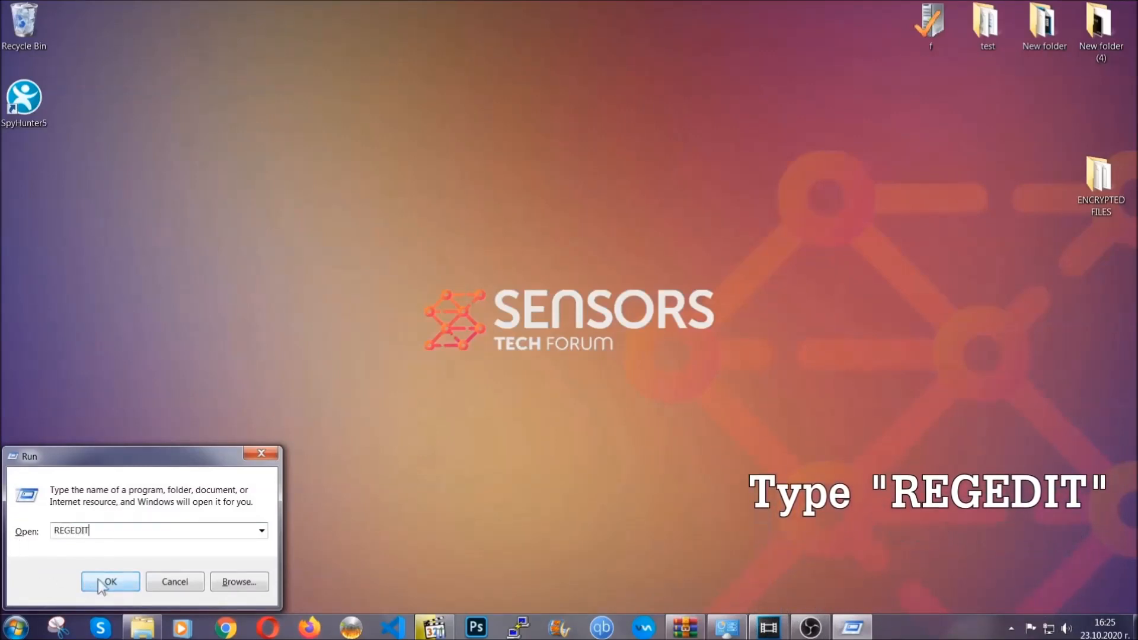
{"action": "left_click", "coordinate": [109, 581]}
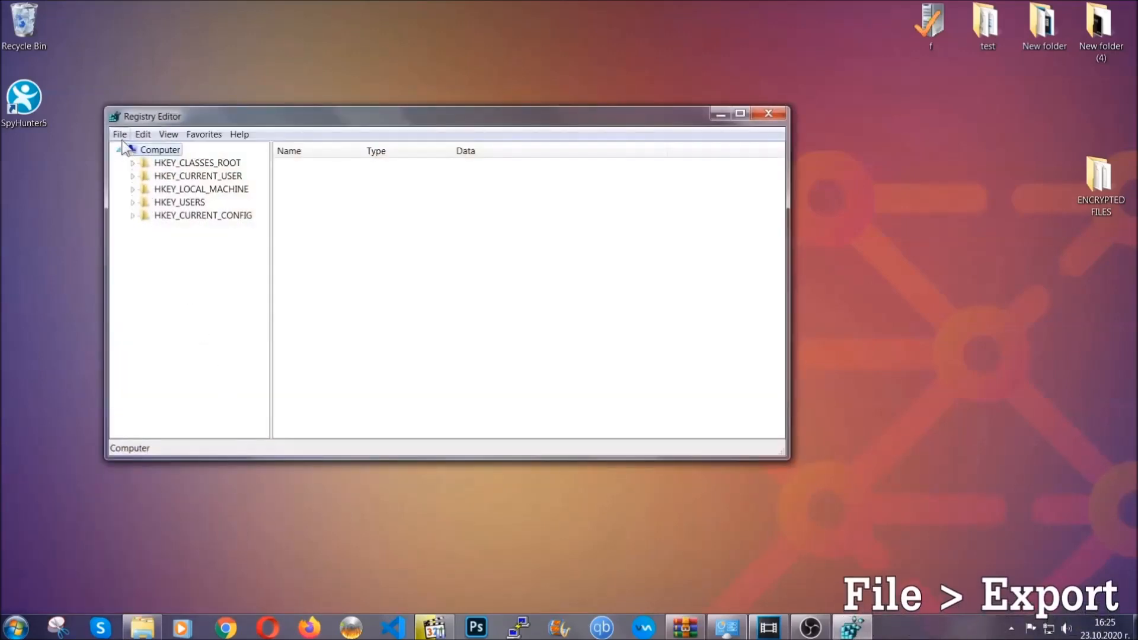
- Export the whole registry to the Desktop as BACKUP.reg
{"action": "left_click", "coordinate": [119, 134]}
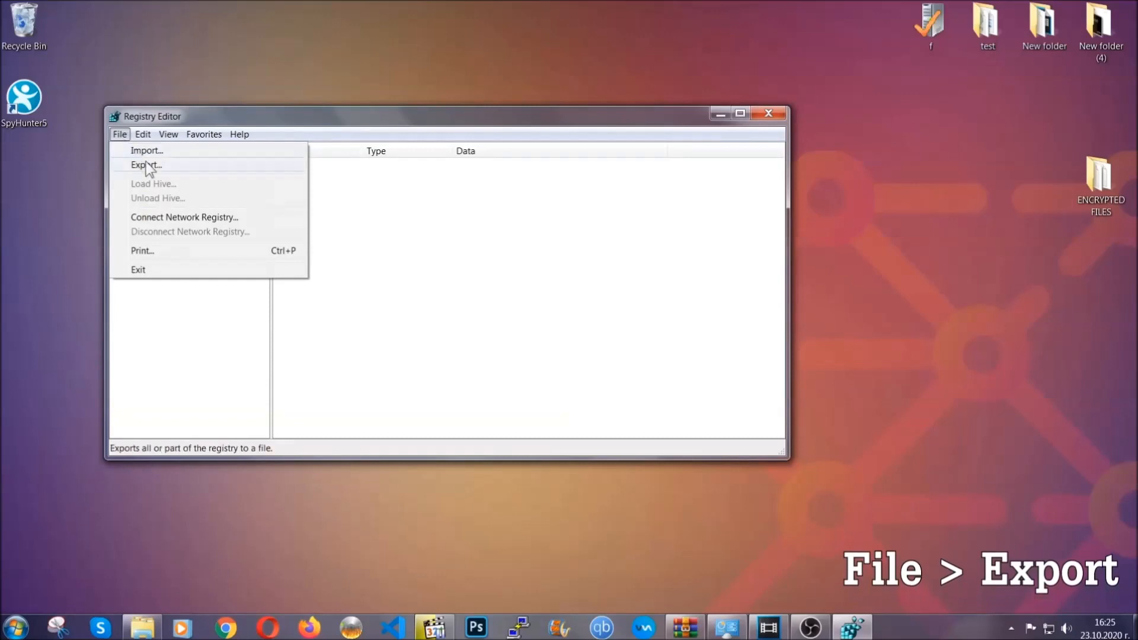
{"action": "left_click", "coordinate": [146, 165]}
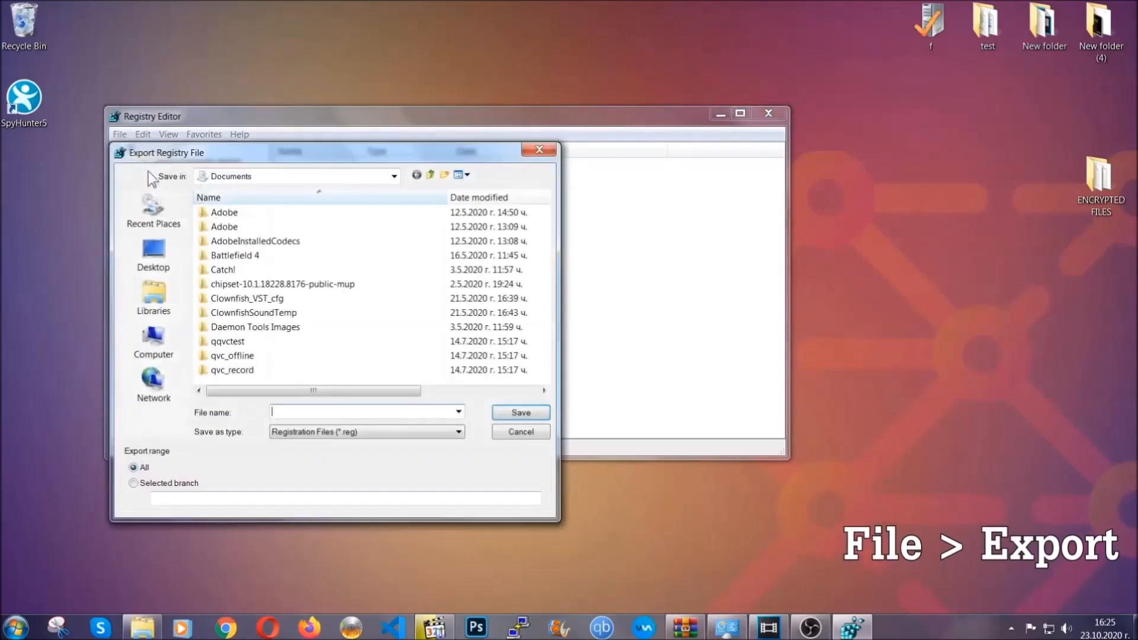
{"action": "left_click", "coordinate": [153, 253]}
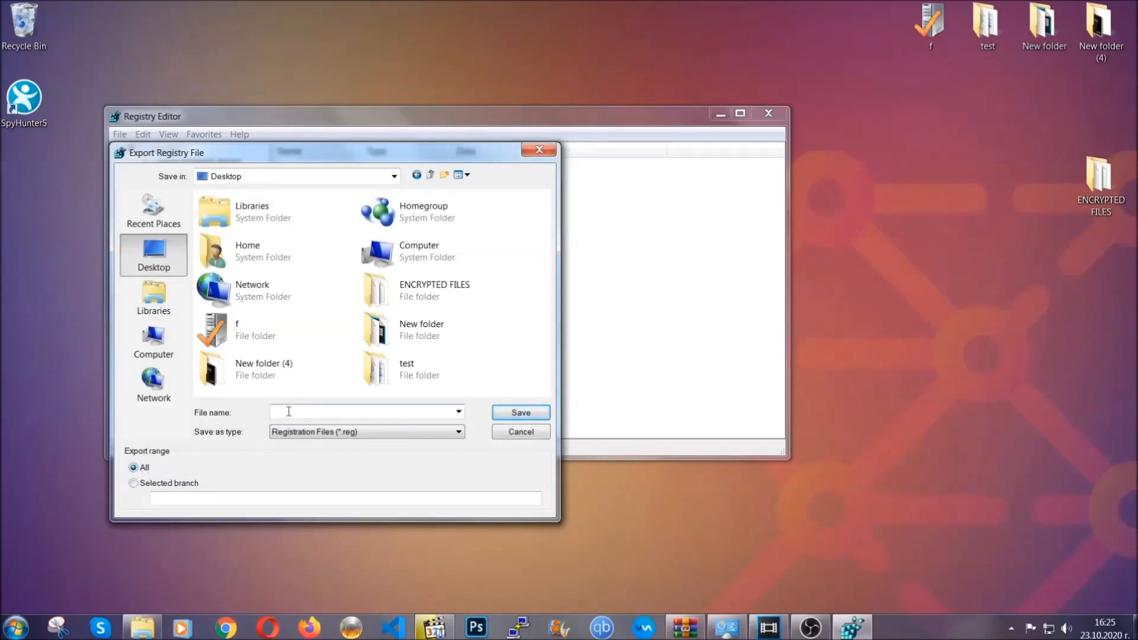
{"action": "type", "text": "BACKUP"}
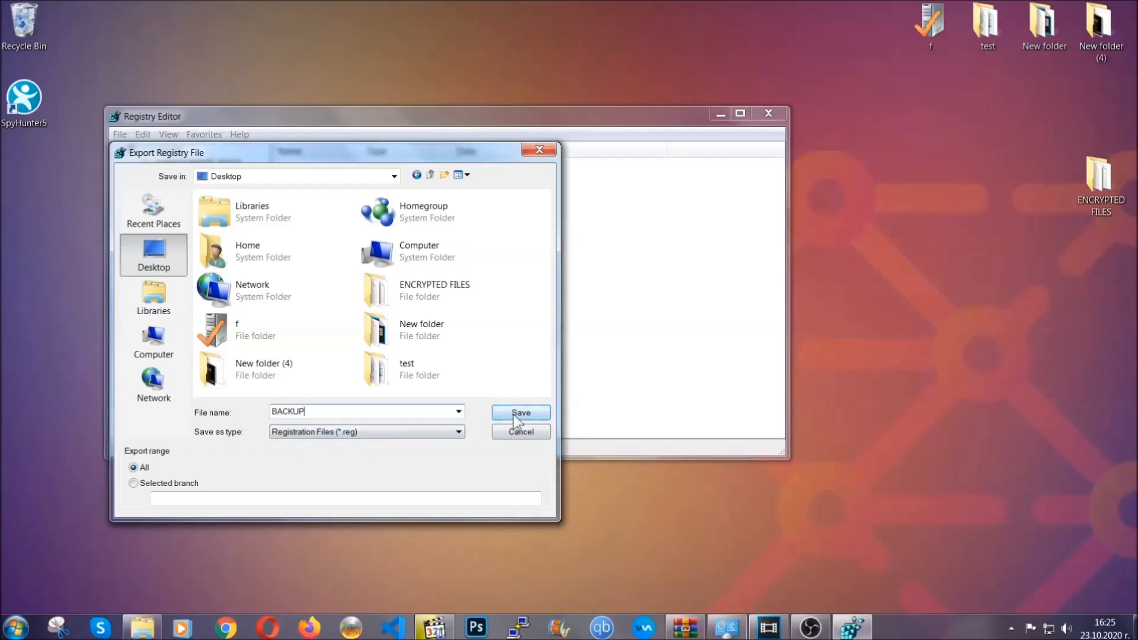
{"action": "left_click", "coordinate": [519, 413]}
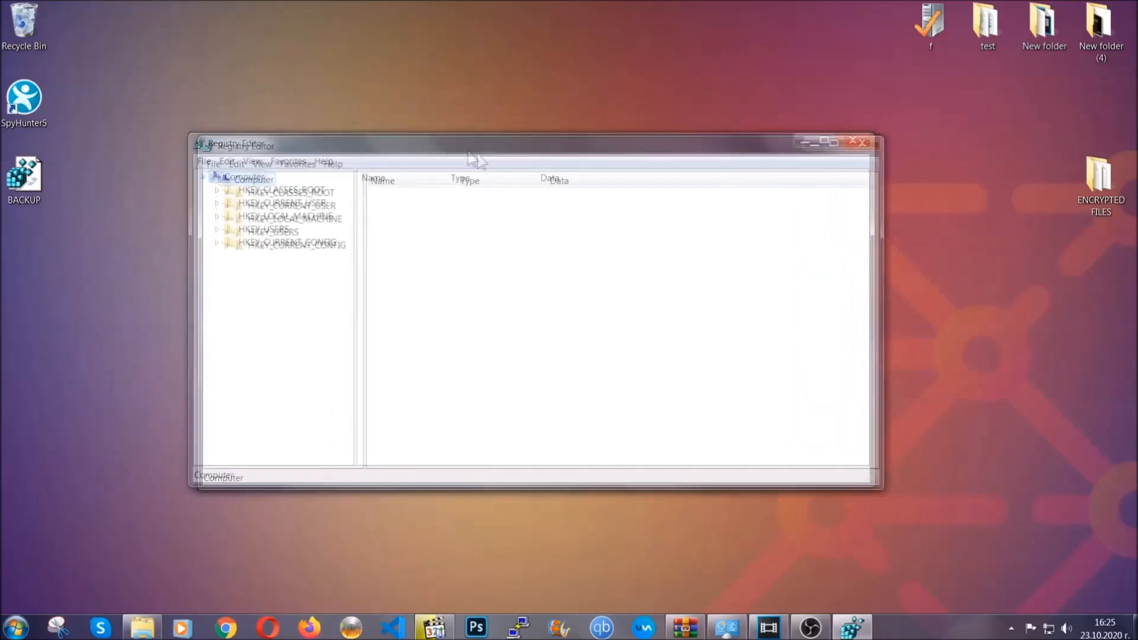
{"action": "left_click_drag", "start_coordinate": [472, 145], "coordinate": [557, 153]}
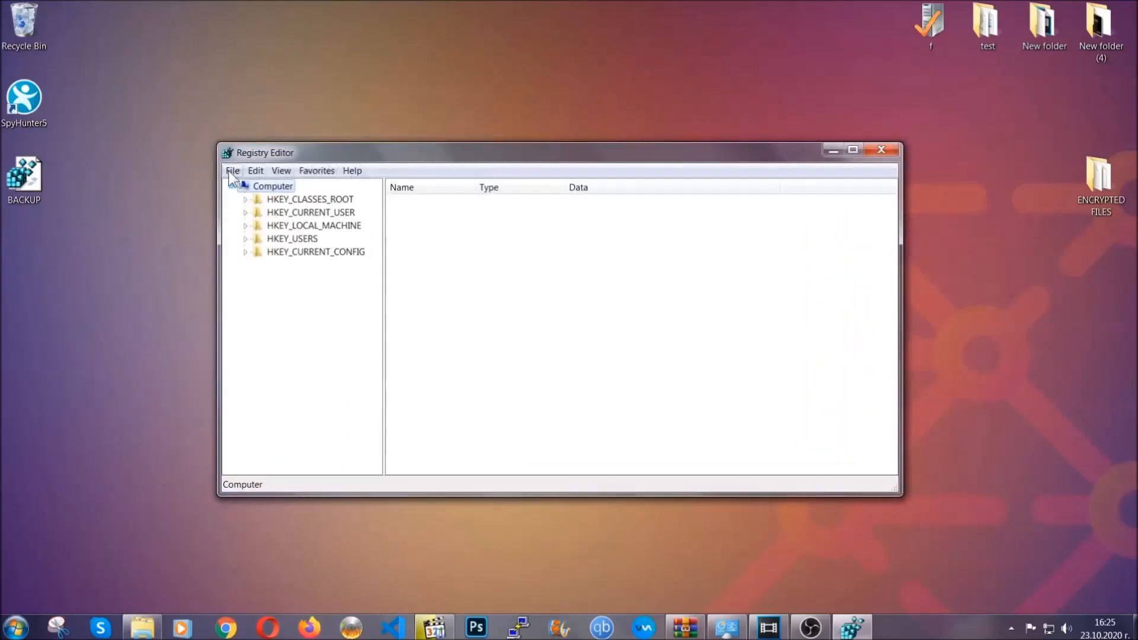
{"action": "left_click", "coordinate": [233, 171]}
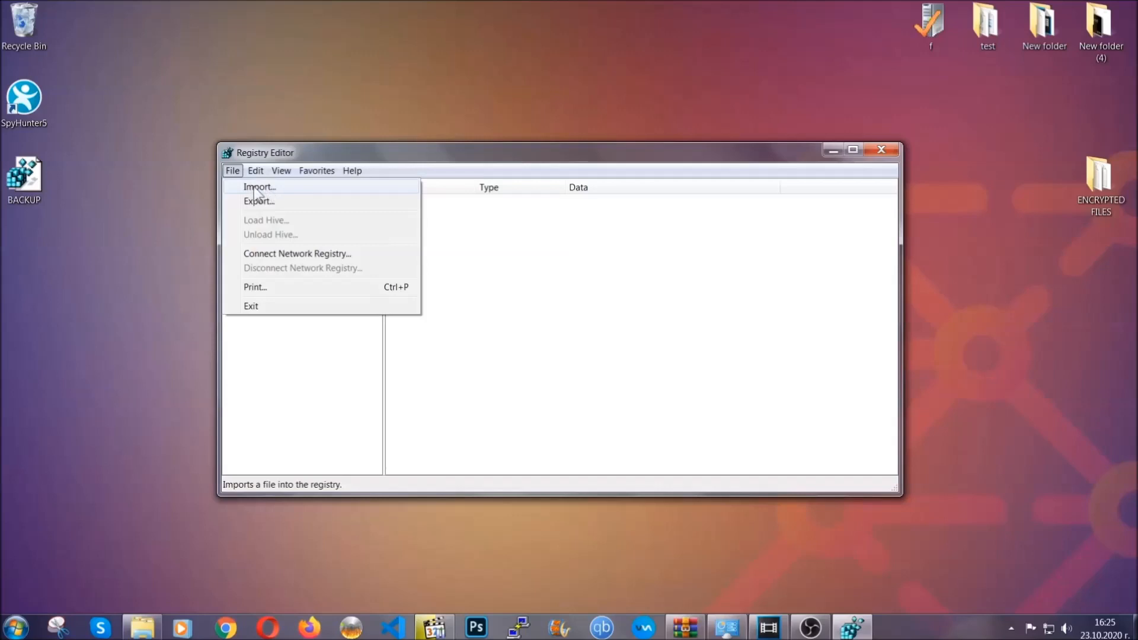
{"action": "left_click", "coordinate": [233, 169]}
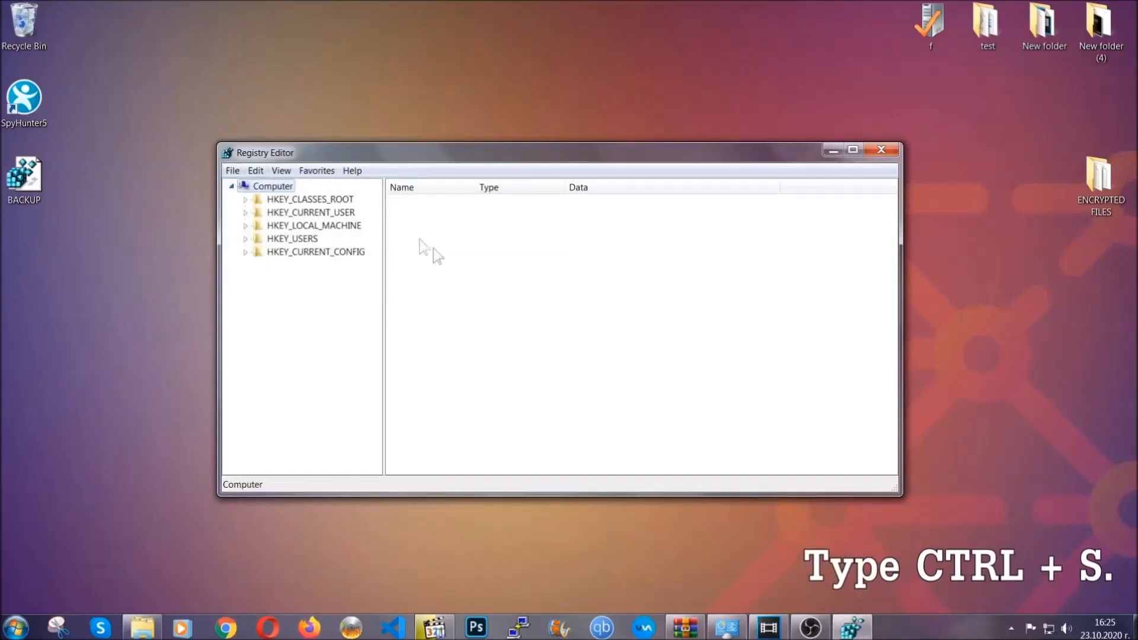
{"action": "mouse_move", "coordinate": [548, 312]}
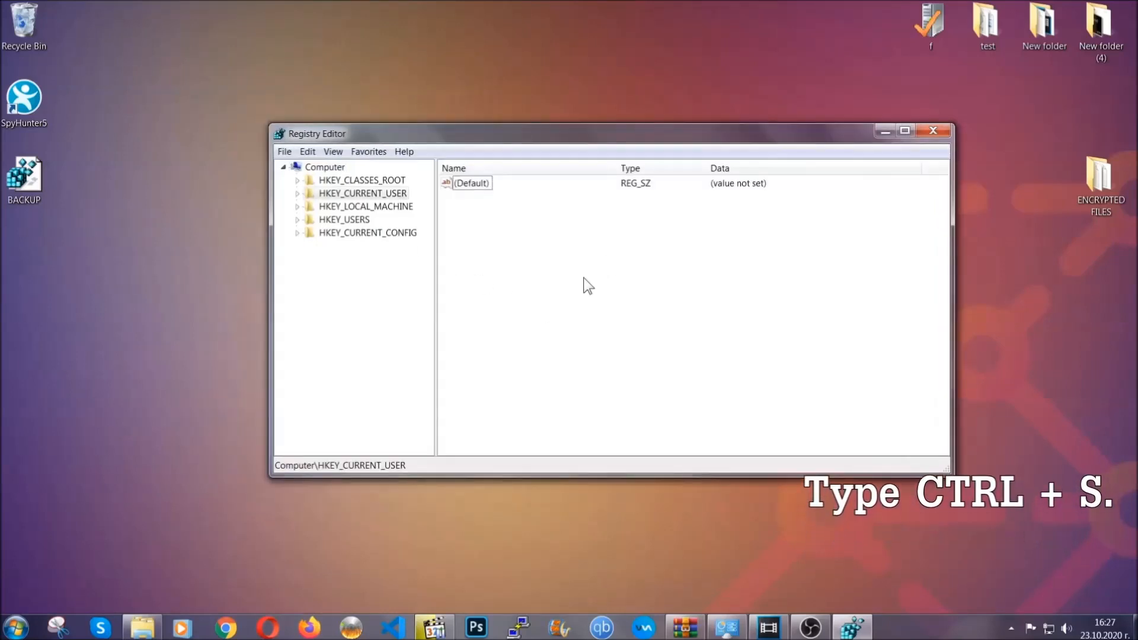
- Find the RunOnce key and select the adjacent Run key showing the THE VIRUS value
{"action": "key", "text": "ctrl+f"}
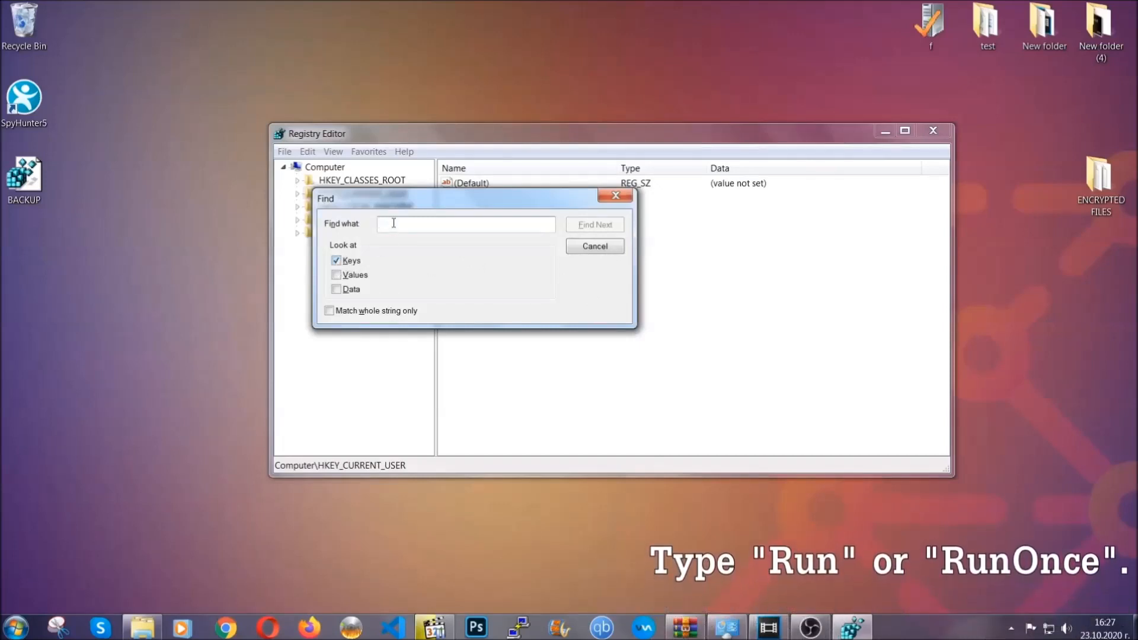
{"action": "type", "text": "RunOnce"}
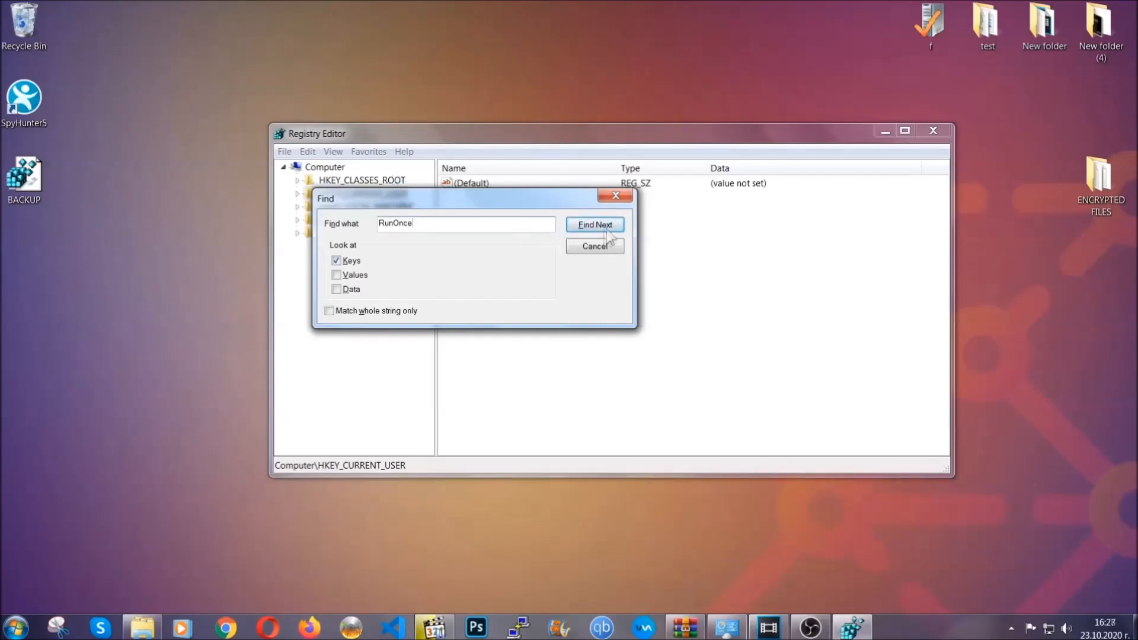
{"action": "left_click", "coordinate": [594, 225]}
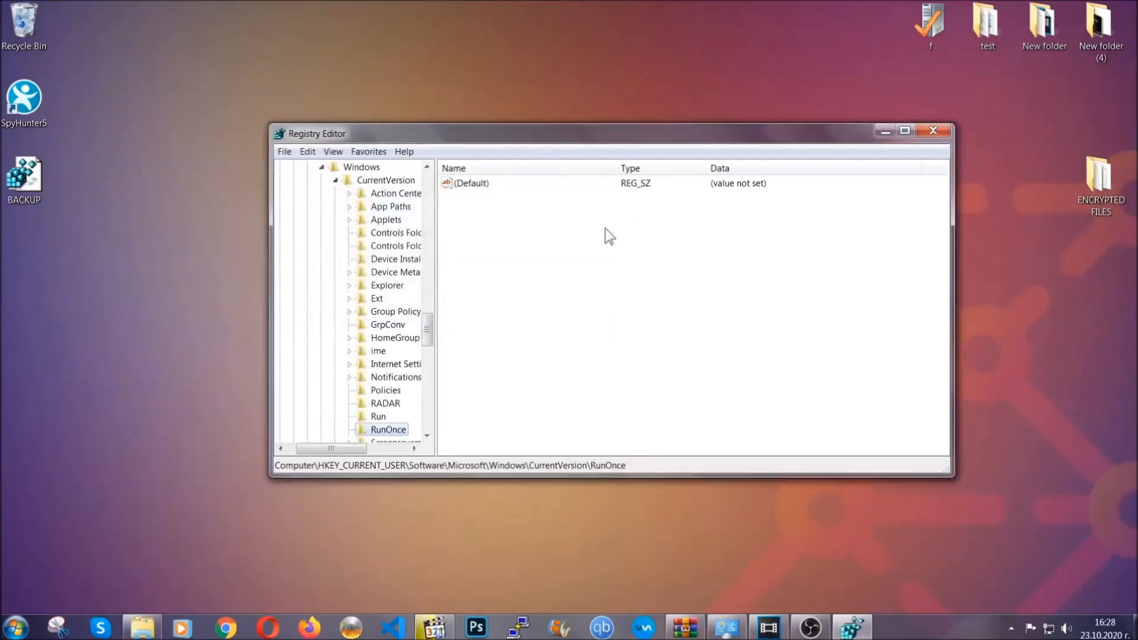
{"action": "scroll", "scroll_direction": "down", "scroll_amount": 3}
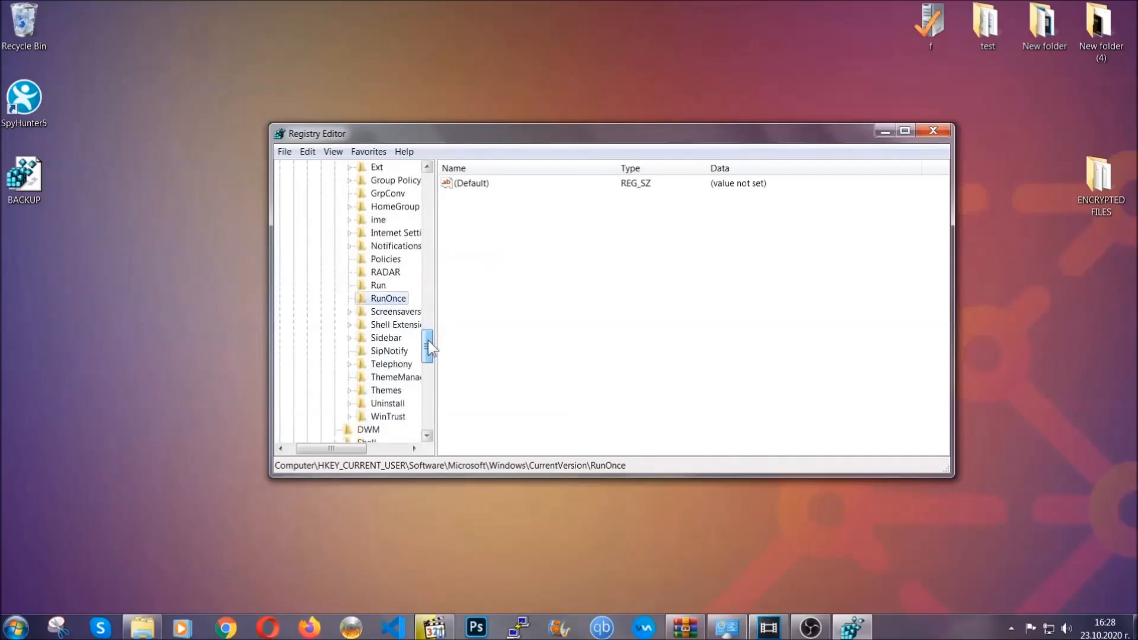
{"action": "left_click", "coordinate": [377, 285]}
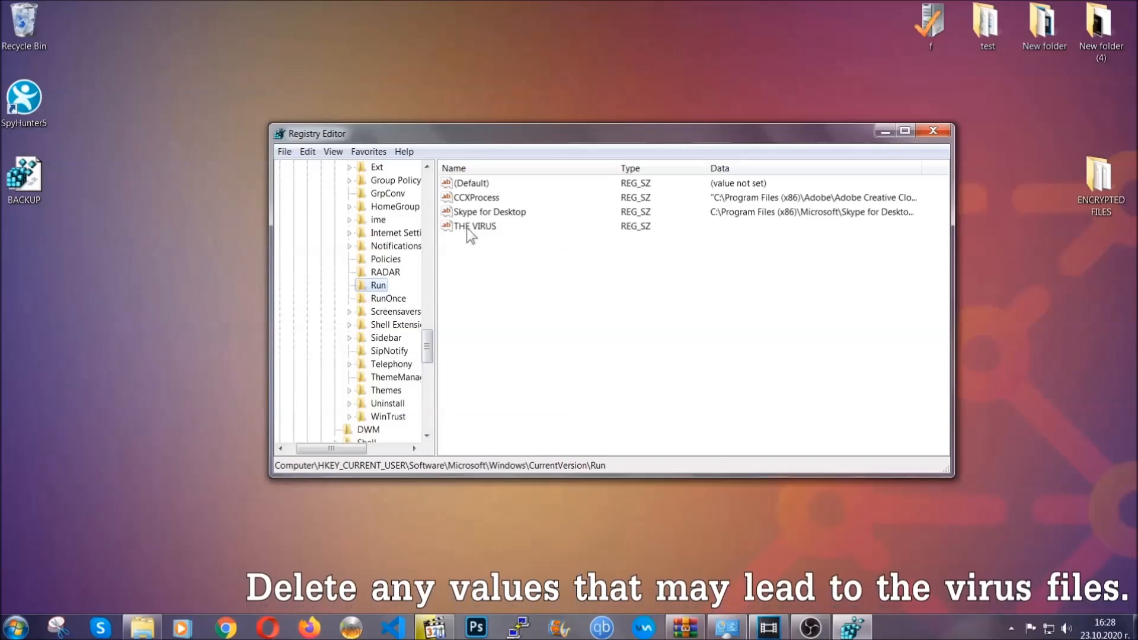
- Delete the THE VIRUS value from the Run key and close Registry Editor
{"action": "right_click", "coordinate": [473, 225]}
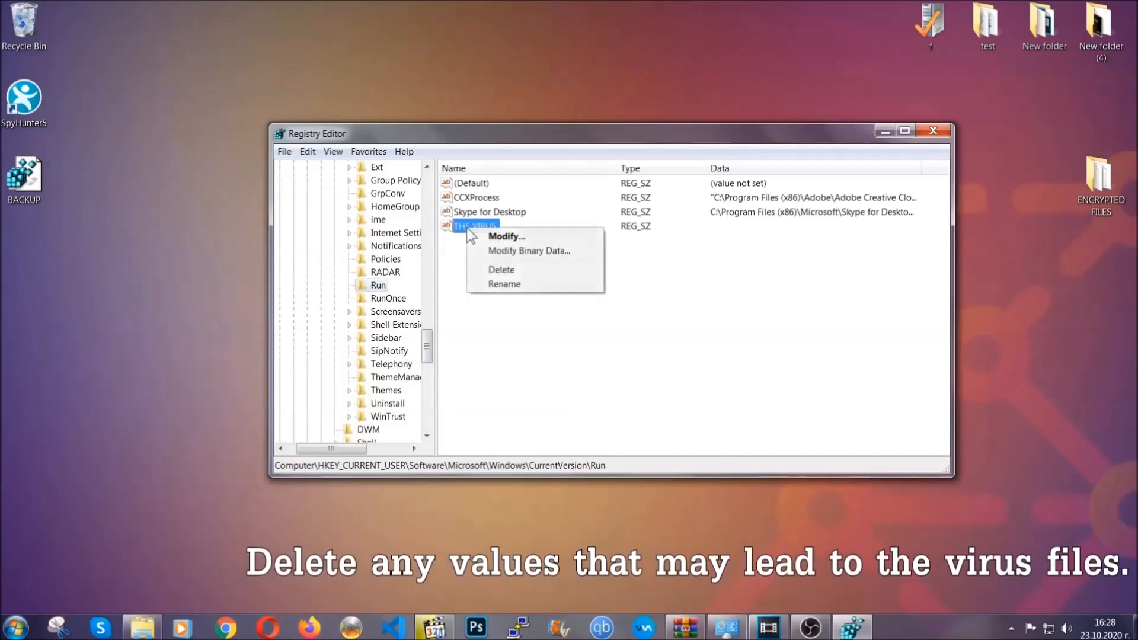
{"action": "left_click", "coordinate": [501, 269]}
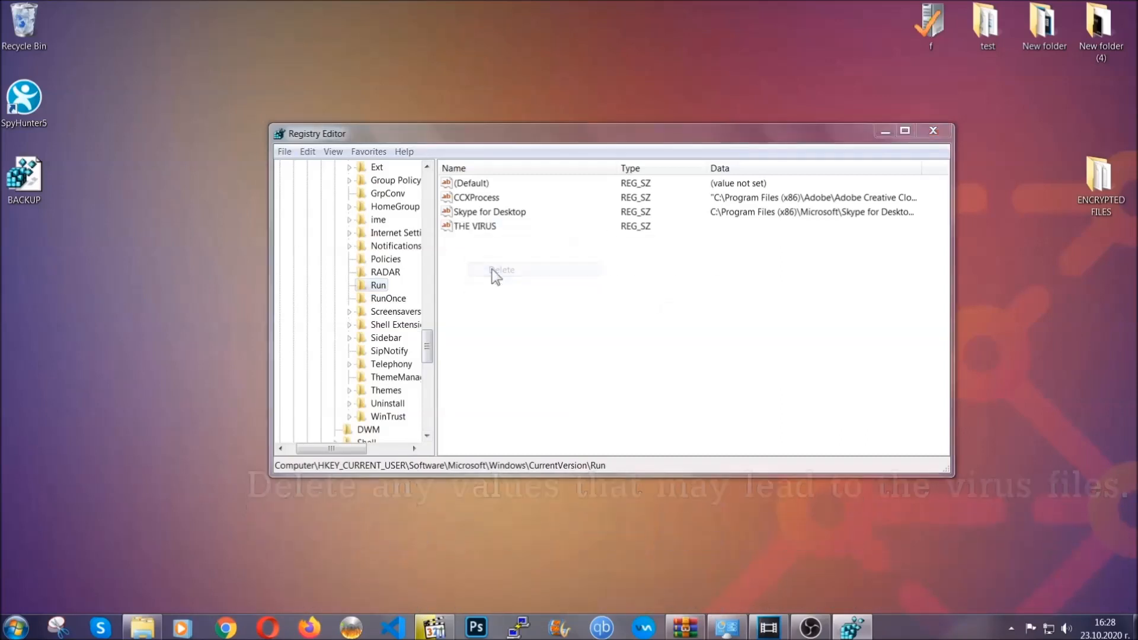
{"action": "left_click", "coordinate": [503, 269]}
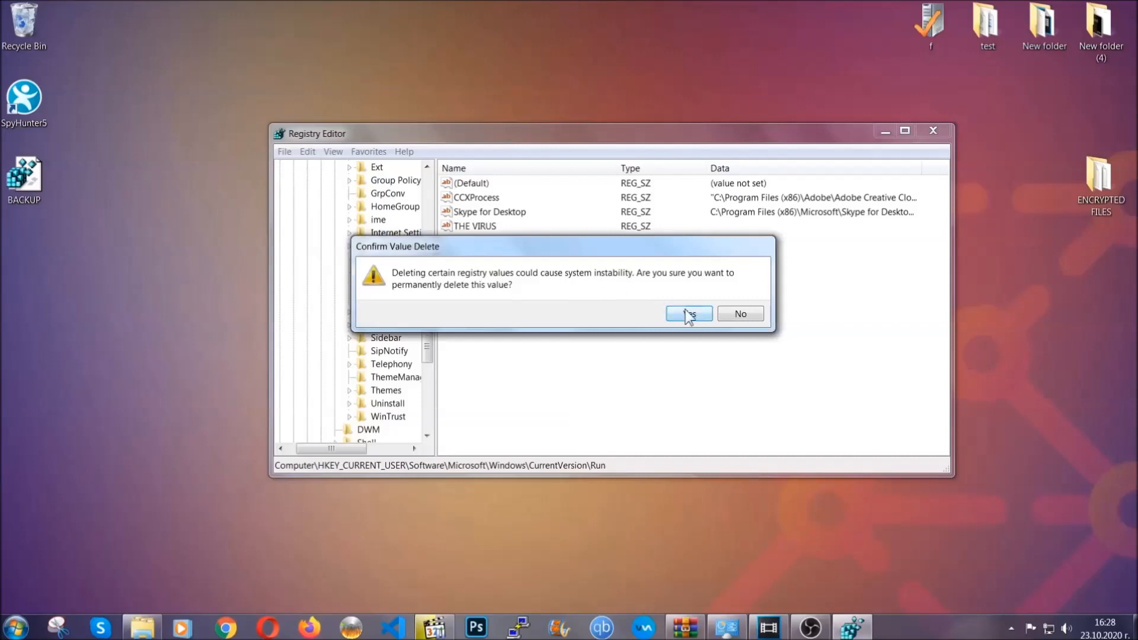
{"action": "left_click", "coordinate": [688, 313]}
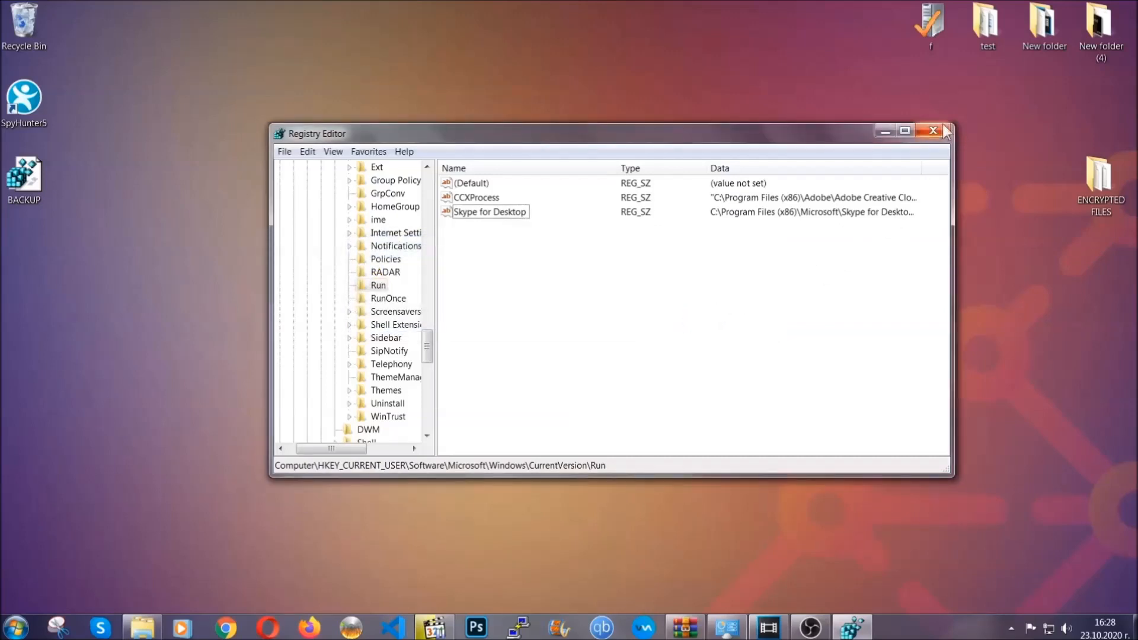
{"action": "left_click", "coordinate": [934, 131]}
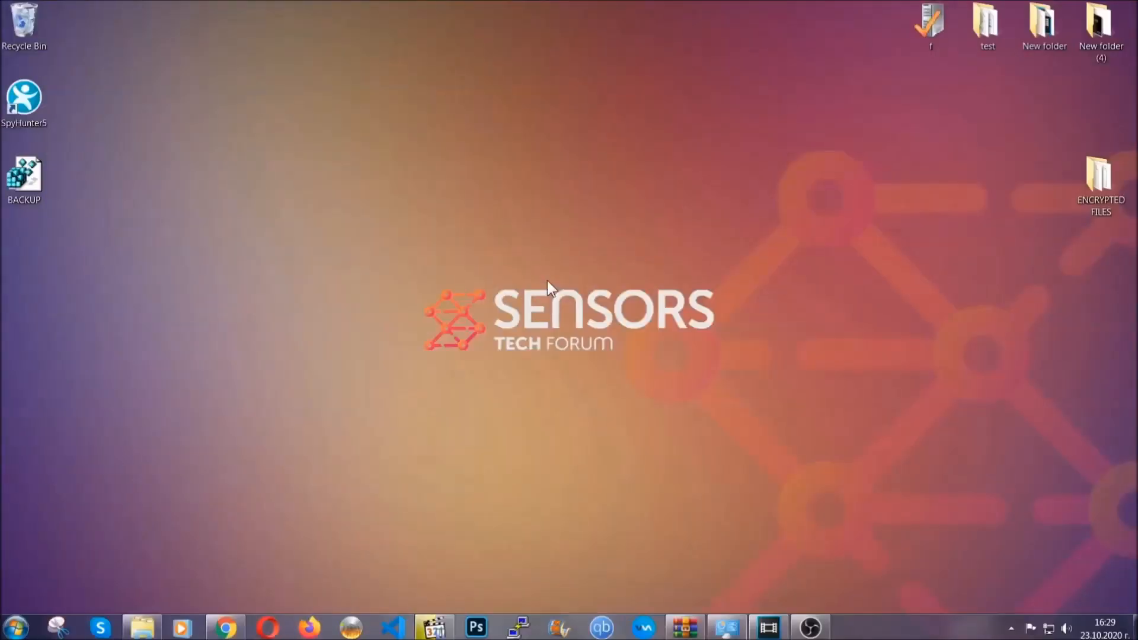
{"action": "mouse_move", "coordinate": [342, 446]}
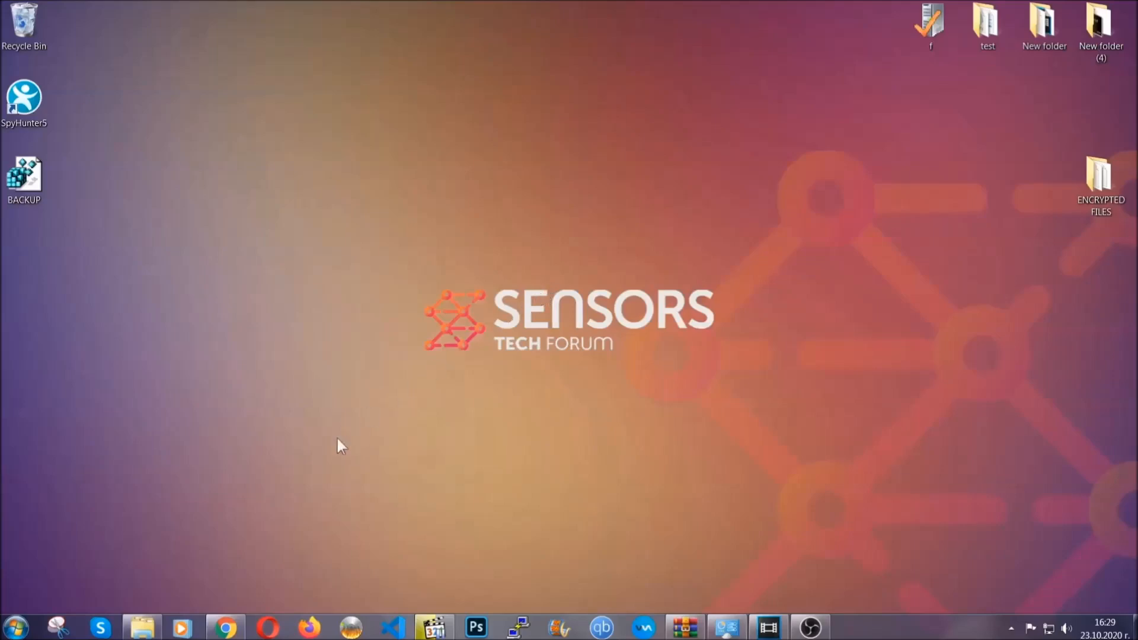
- Load the SensorsTechForum ransomware file-recovery article and expand Method 2 – Restore Data via Windows Backup
{"action": "left_click", "coordinate": [226, 626]}
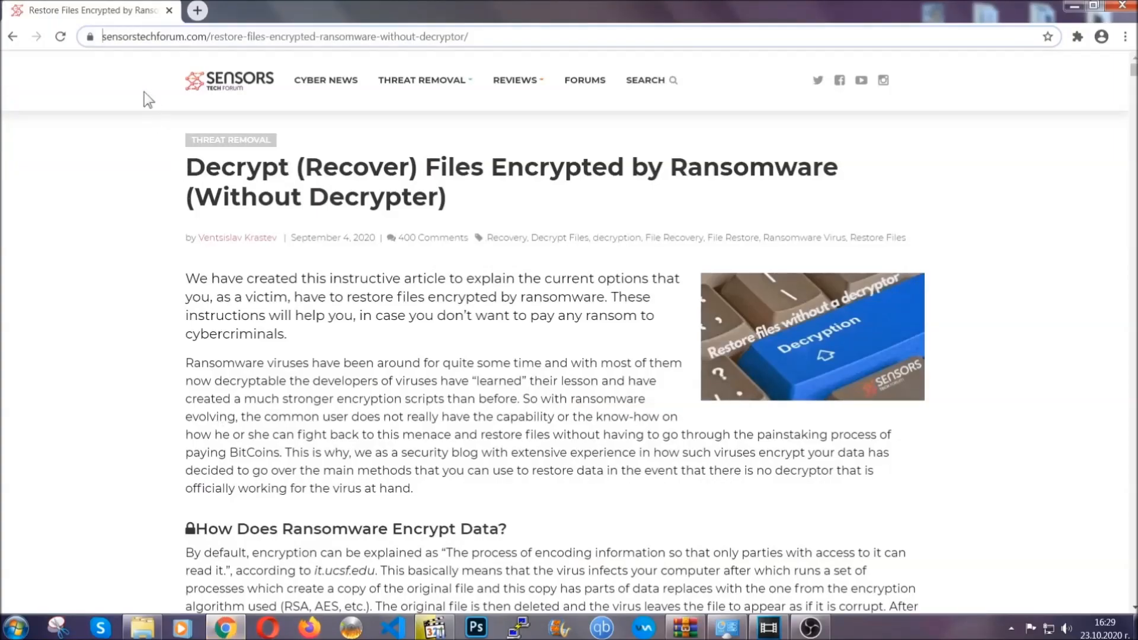
{"action": "left_click", "coordinate": [284, 36]}
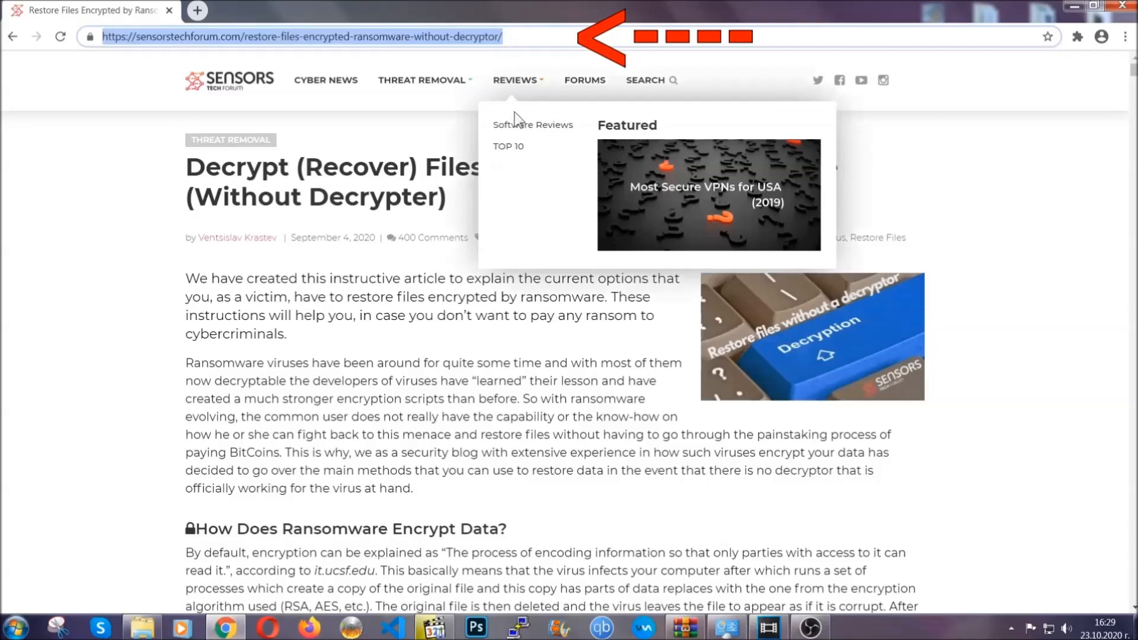
{"action": "scroll", "scroll_direction": "down", "scroll_amount": 3}
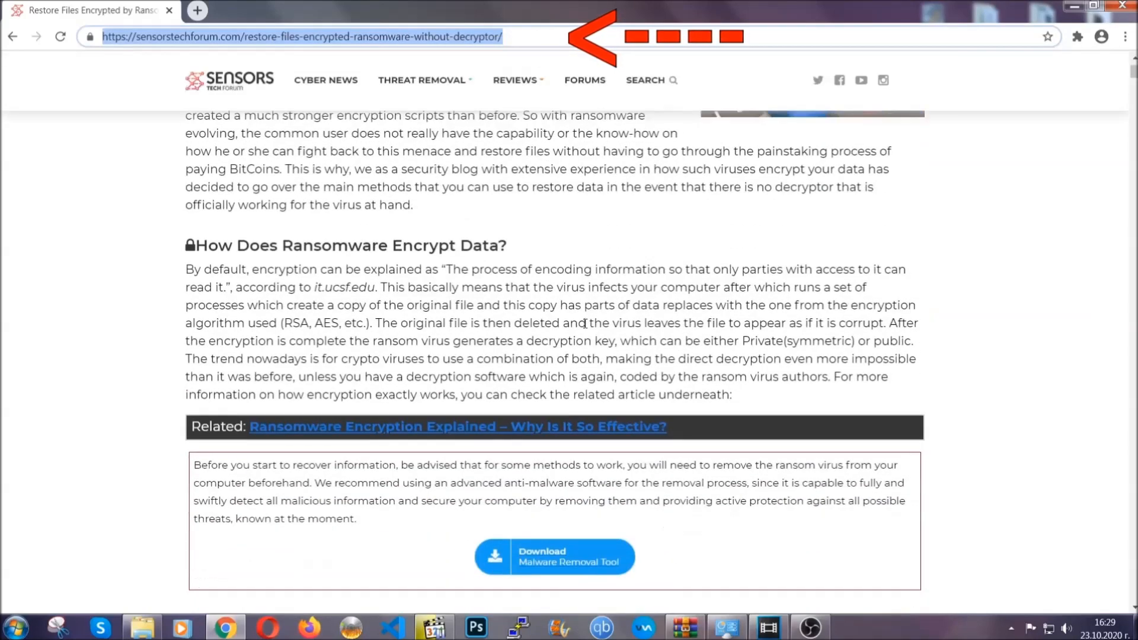
{"action": "scroll", "scroll_direction": "down", "scroll_amount": 3}
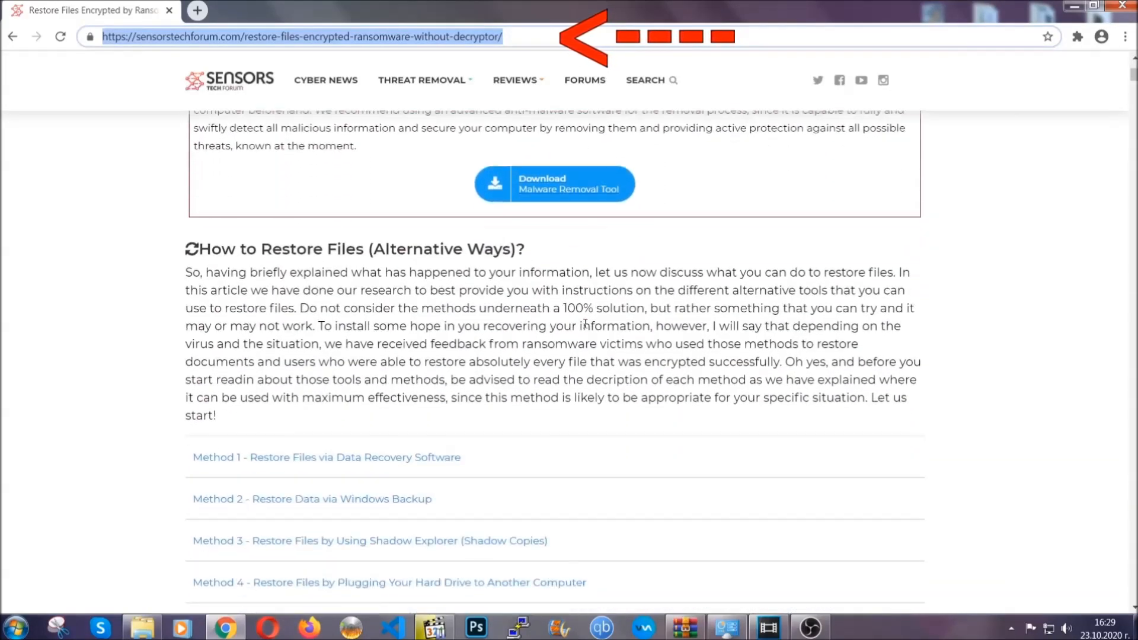
{"action": "scroll", "scroll_direction": "down", "scroll_amount": 3}
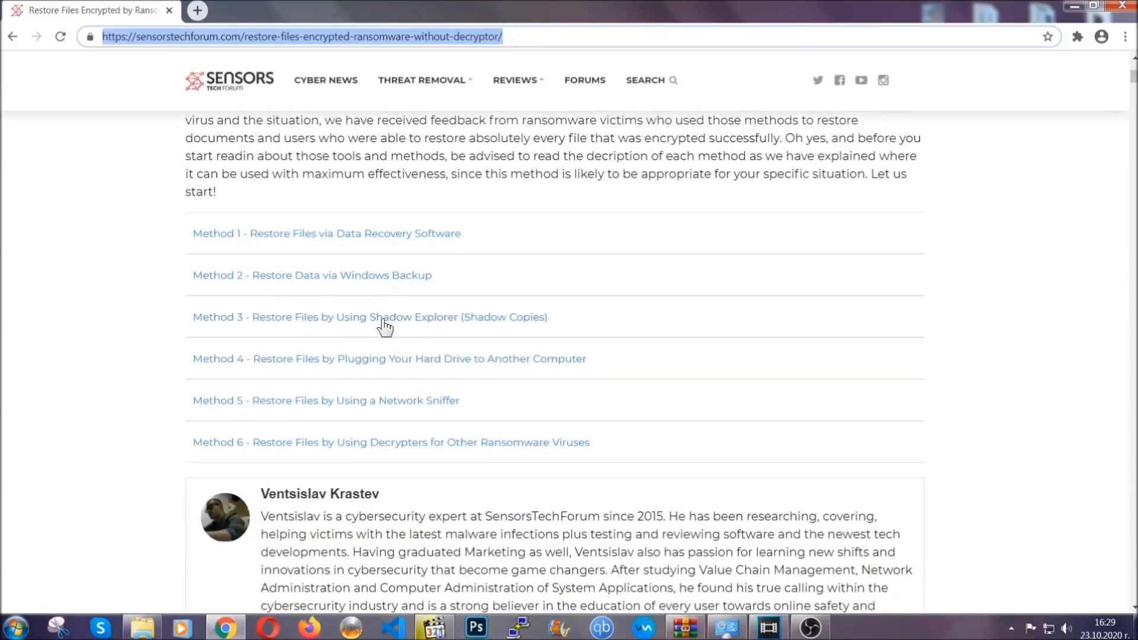
{"action": "mouse_move", "coordinate": [408, 375]}
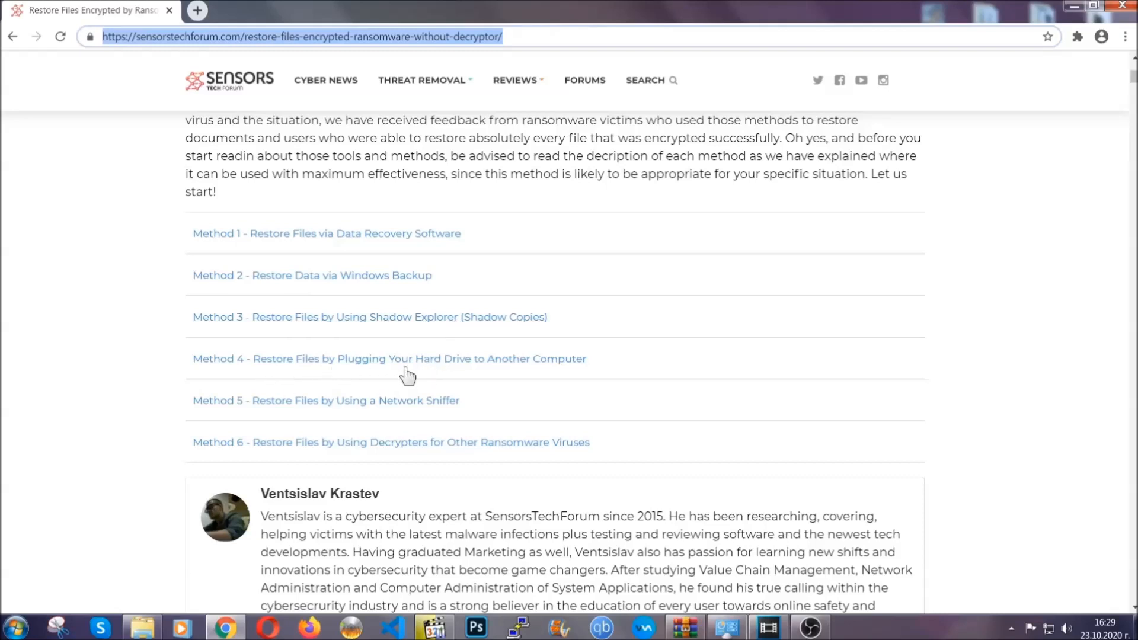
{"action": "left_click", "coordinate": [311, 275]}
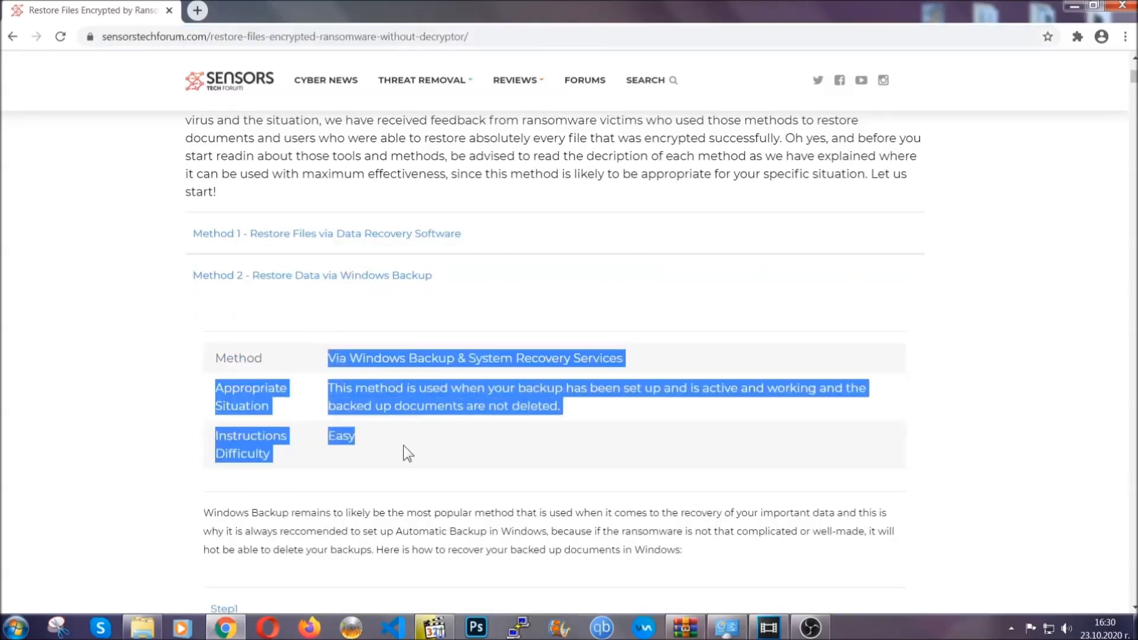
- Read through the Windows Backup method's Step1–Step3, then minimize Chrome to reveal the desktop
{"action": "scroll", "scroll_direction": "down", "scroll_amount": 3}
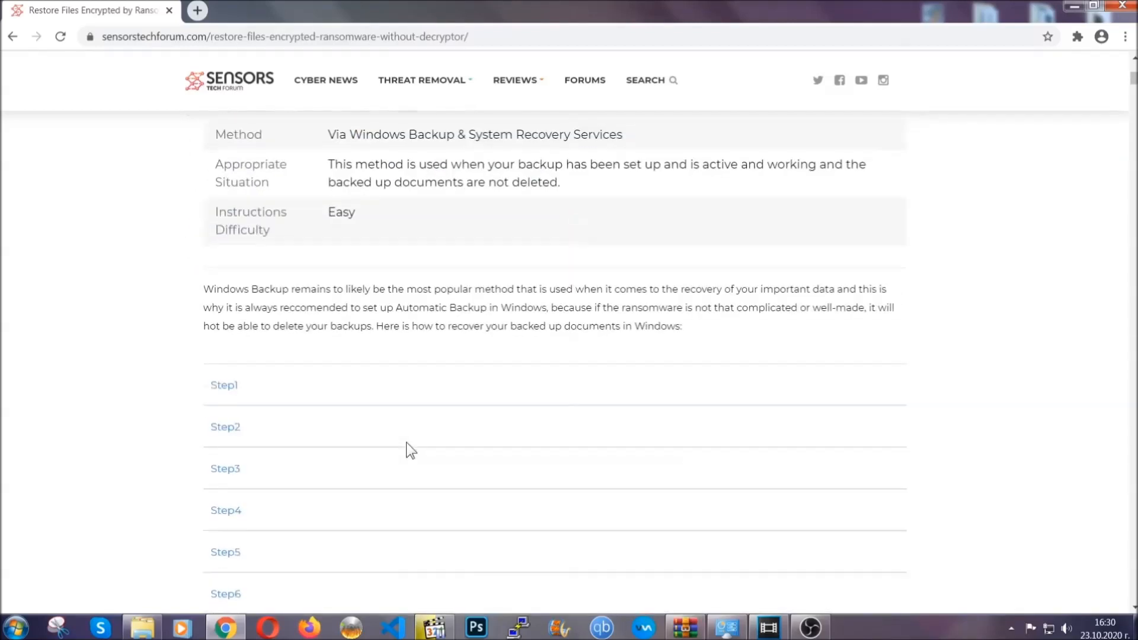
{"action": "left_click", "coordinate": [225, 385]}
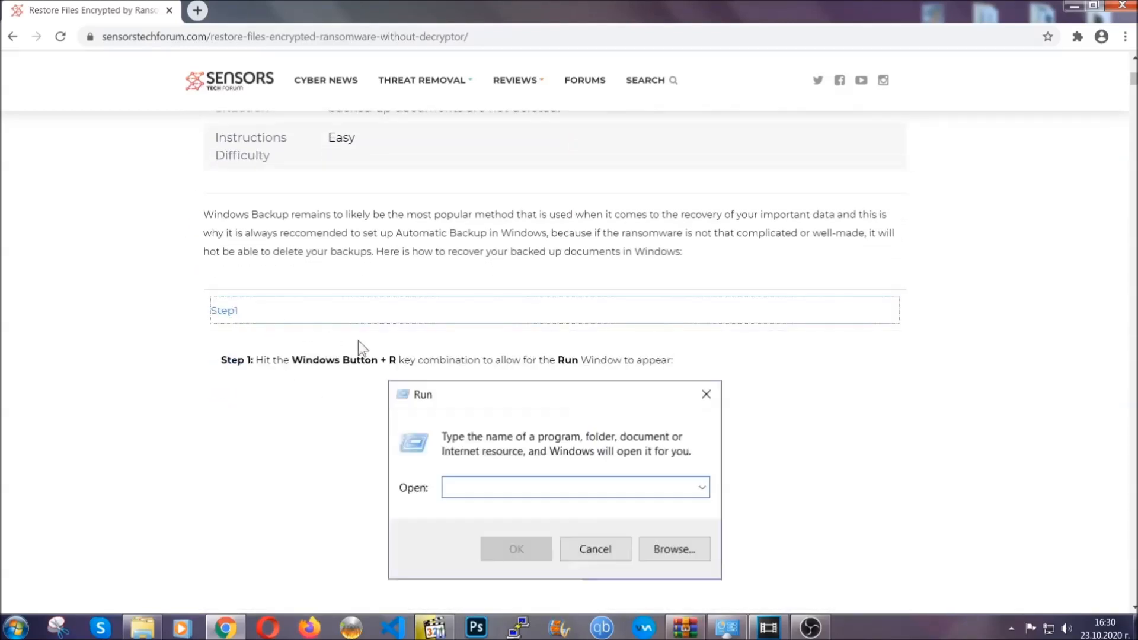
{"action": "scroll", "scroll_direction": "down", "scroll_amount": 3}
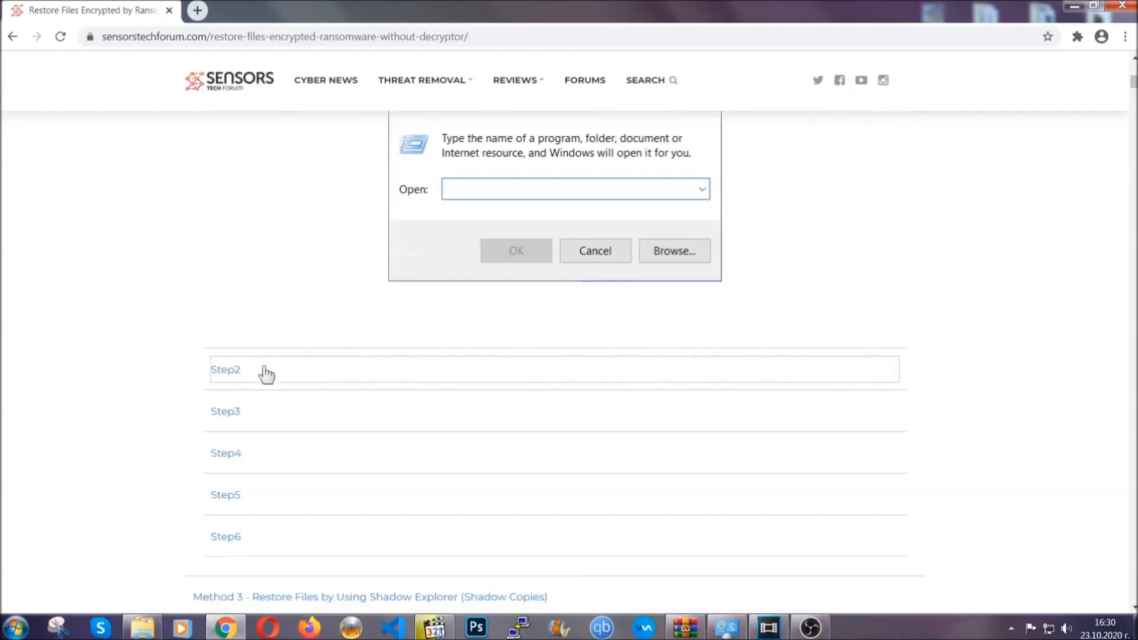
{"action": "type", "text": "ms-settings:windowsupdate"}
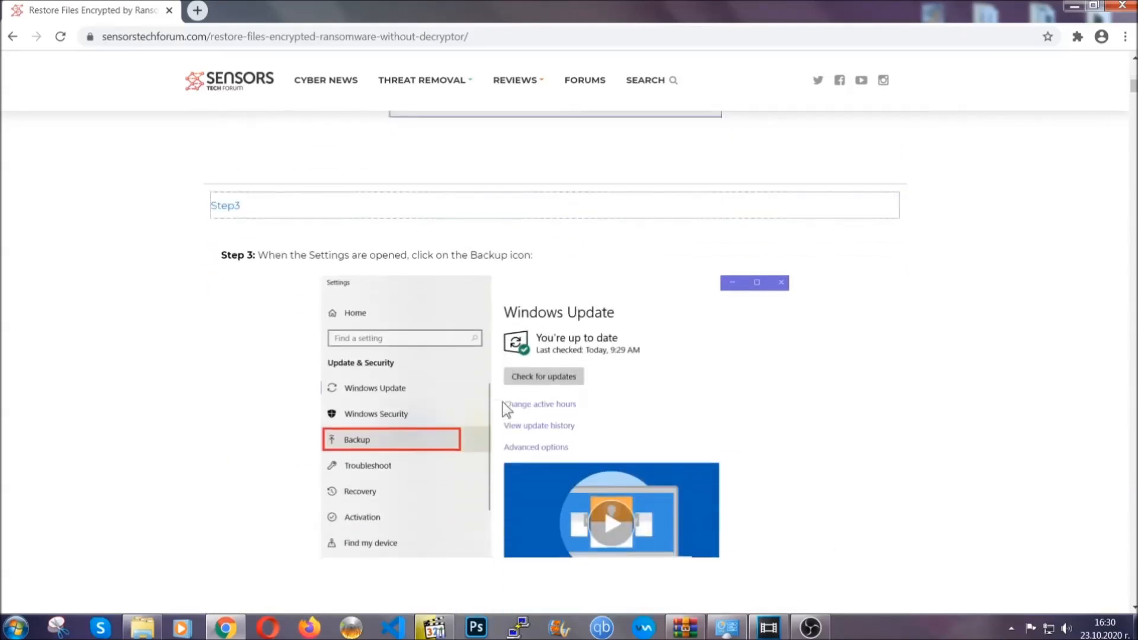
{"action": "scroll", "scroll_direction": "down", "scroll_amount": 3}
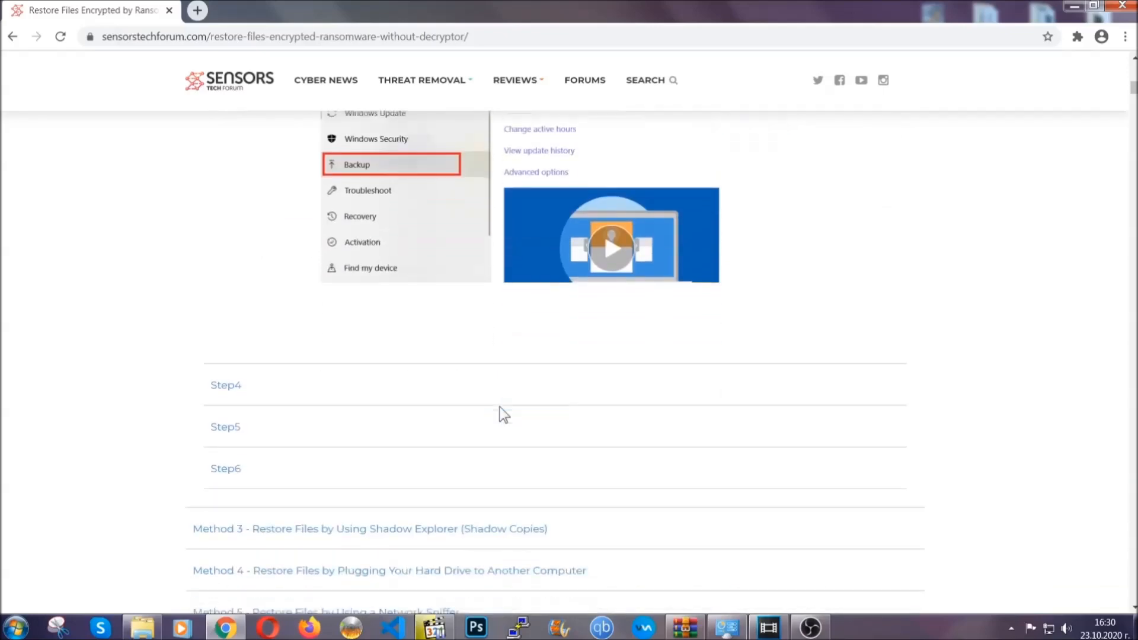
{"action": "scroll", "scroll_direction": "down", "scroll_amount": 3}
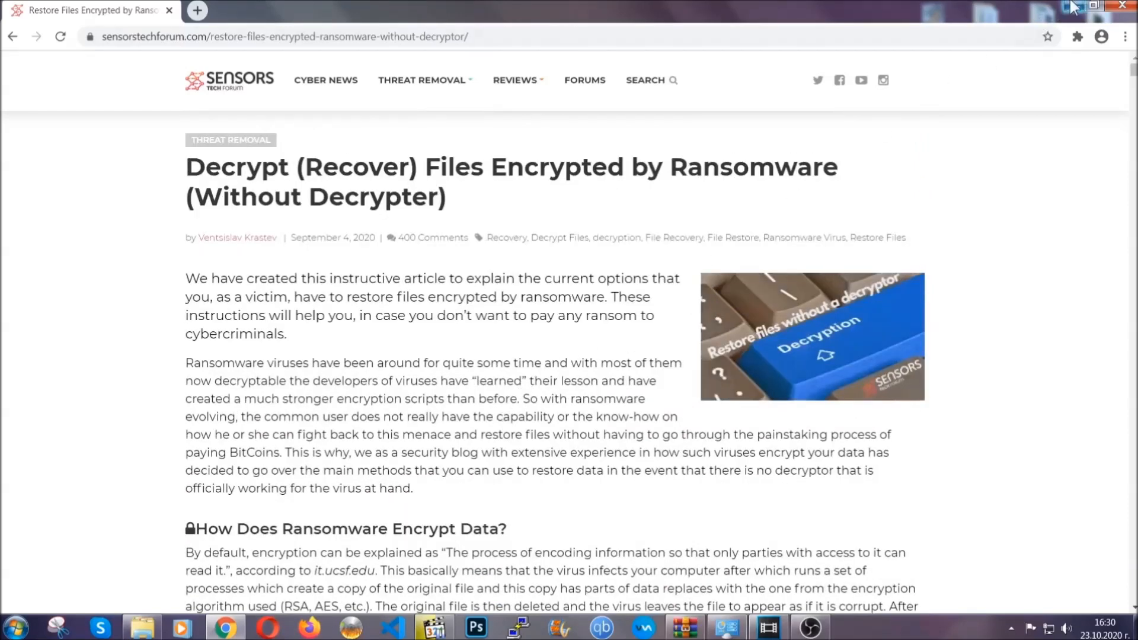
{"action": "left_click", "coordinate": [1096, 6]}
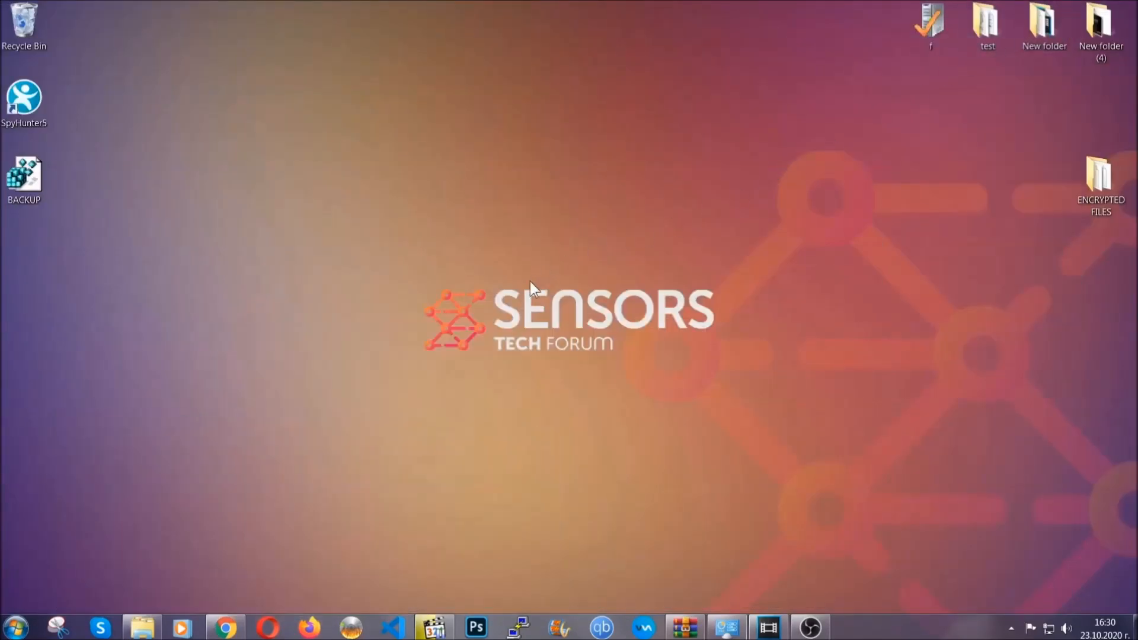